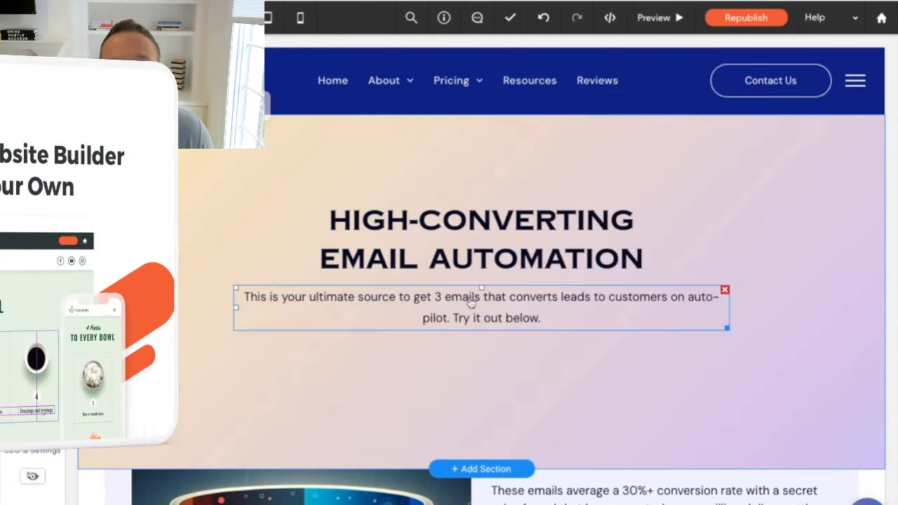
- Inspect the Duda page's funnel image settings and the hero subtitle
{"action": "scroll", "scroll_direction": "down", "scroll_amount": 3}
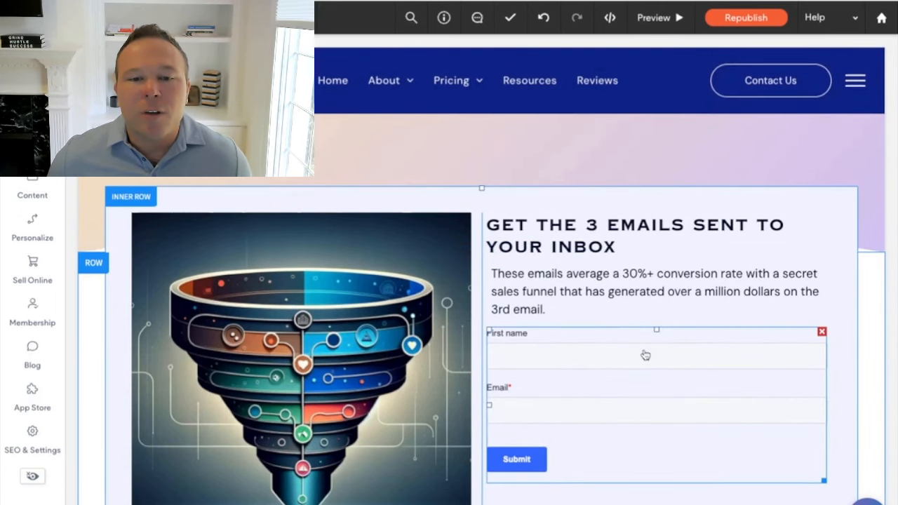
{"action": "scroll", "scroll_direction": "down", "scroll_amount": 3}
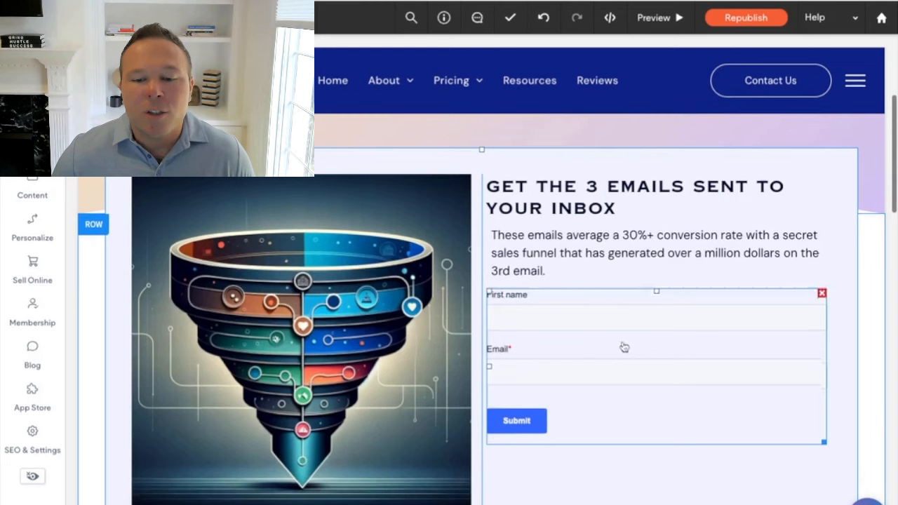
{"action": "left_click", "coordinate": [302, 336]}
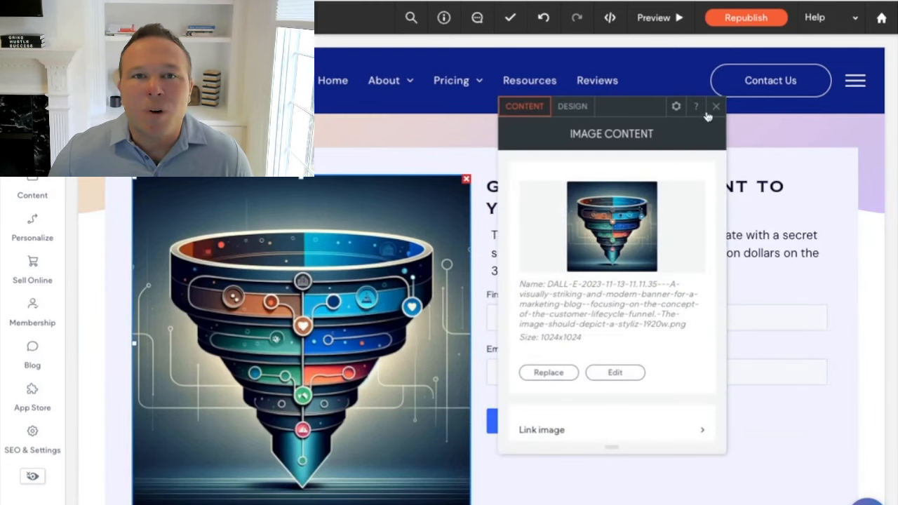
{"action": "left_click", "coordinate": [715, 106]}
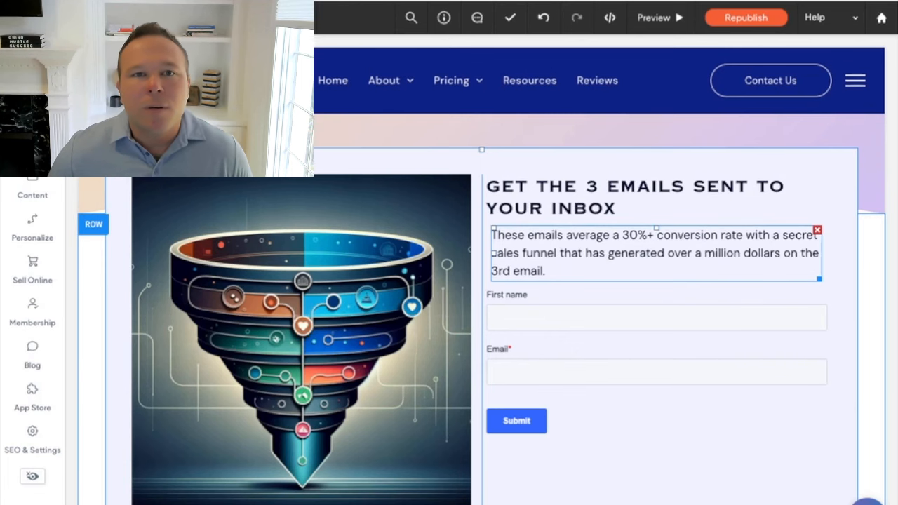
{"action": "scroll", "scroll_direction": "up", "scroll_amount": 3}
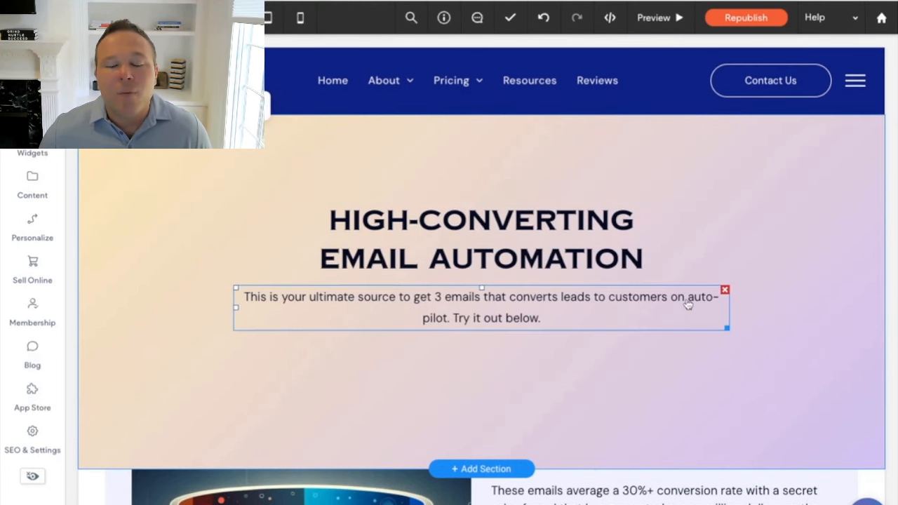
{"action": "left_click", "coordinate": [622, 356]}
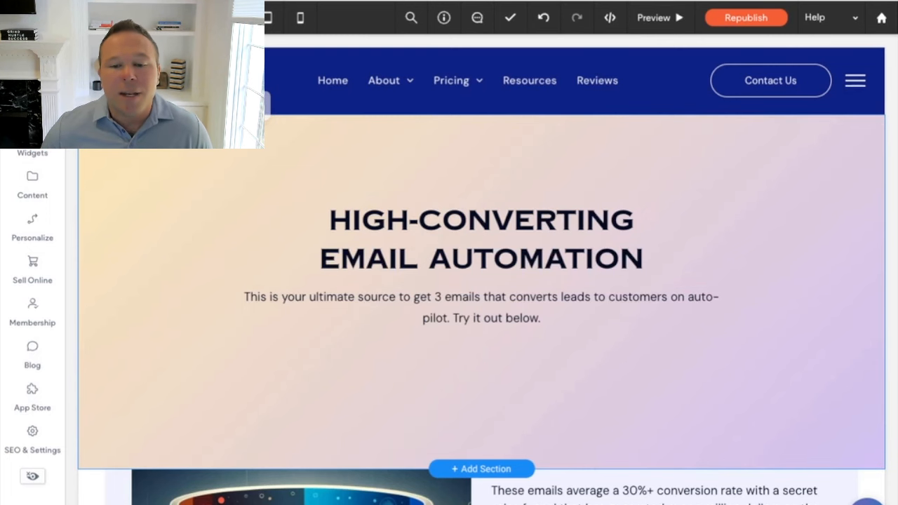
- Check the embedded sign-up form and the HIGH-CONVERTING EMAIL AUTOMATION heading
{"action": "scroll", "scroll_direction": "down", "scroll_amount": 3}
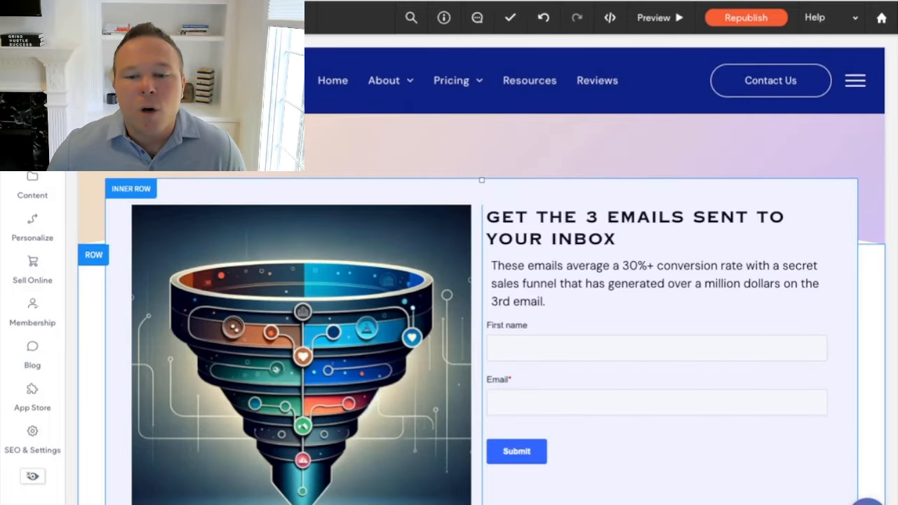
{"action": "left_click", "coordinate": [656, 283]}
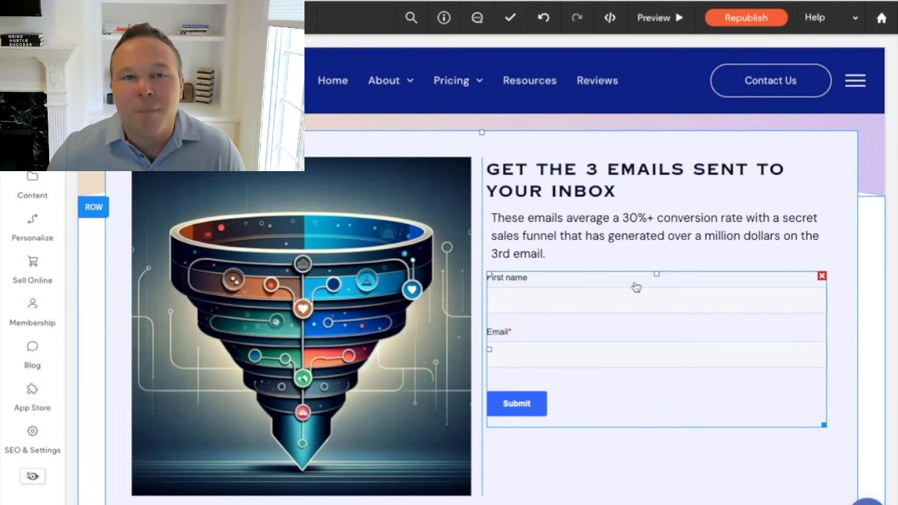
{"action": "left_click", "coordinate": [378, 272]}
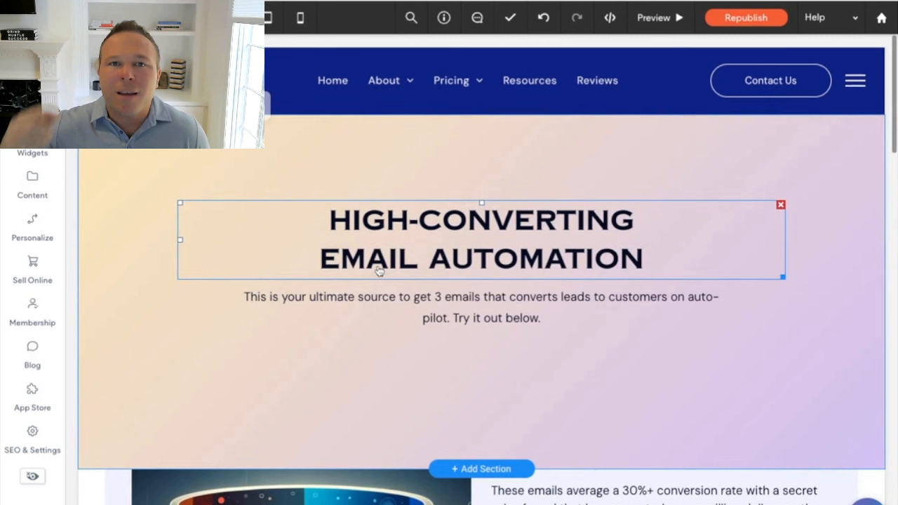
{"action": "mouse_move", "coordinate": [414, 273]}
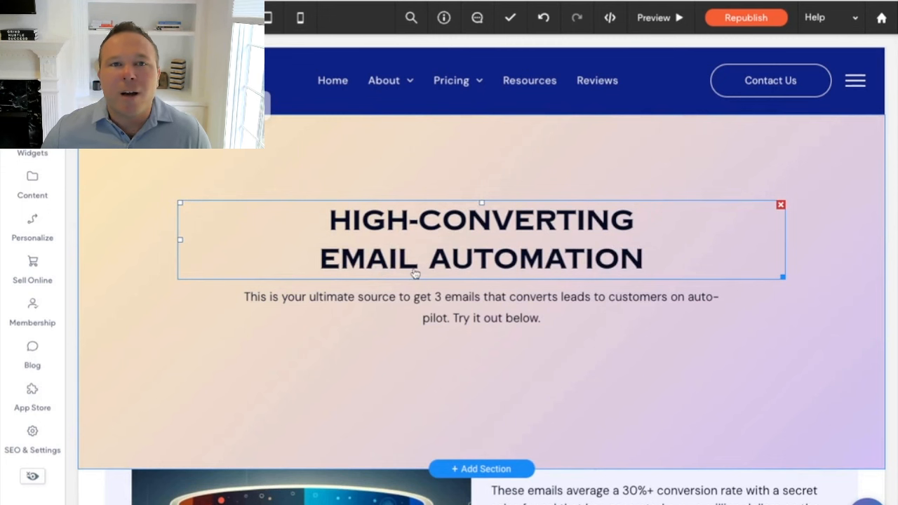
{"action": "scroll", "scroll_direction": "down", "scroll_amount": 3}
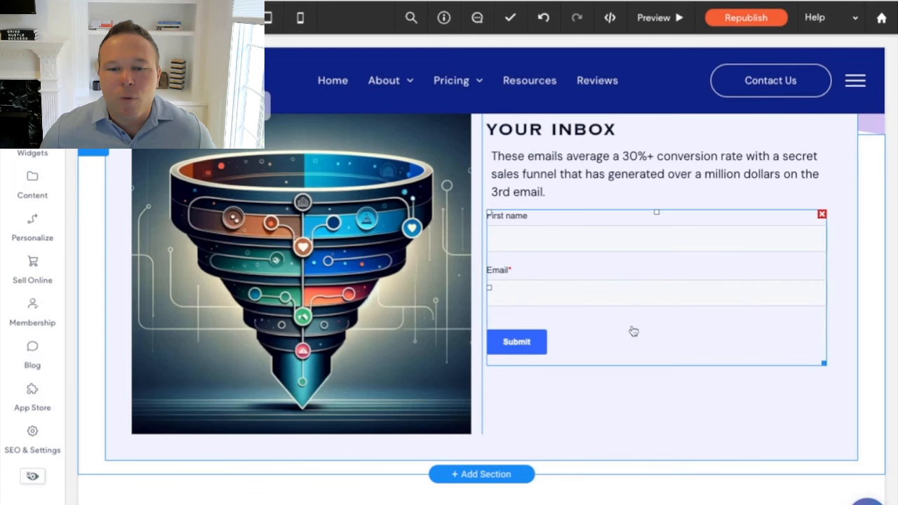
{"action": "scroll", "scroll_direction": "up", "scroll_amount": 3}
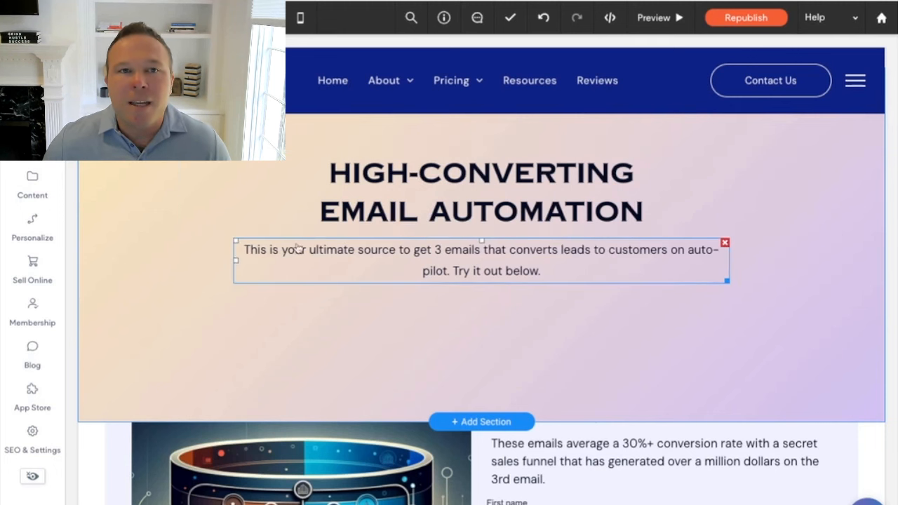
{"action": "scroll", "scroll_direction": "down", "scroll_amount": 3}
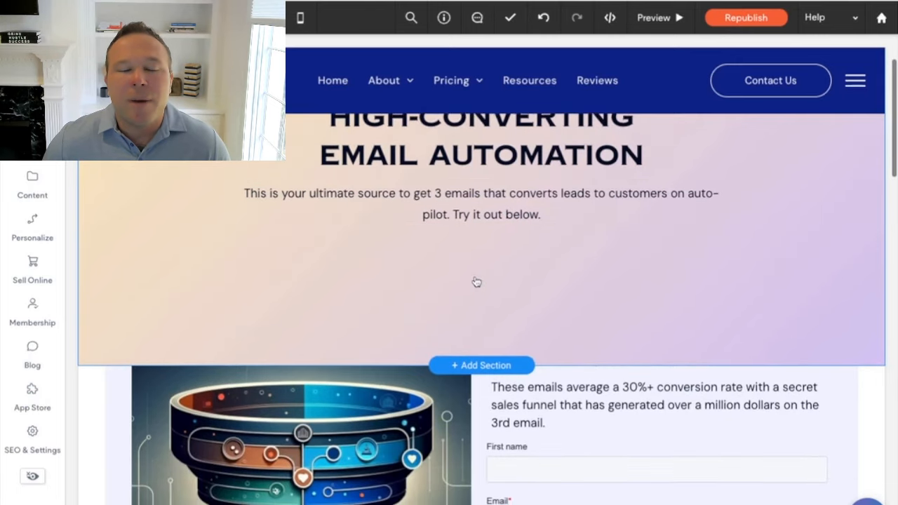
{"action": "scroll", "scroll_direction": "down", "scroll_amount": 3}
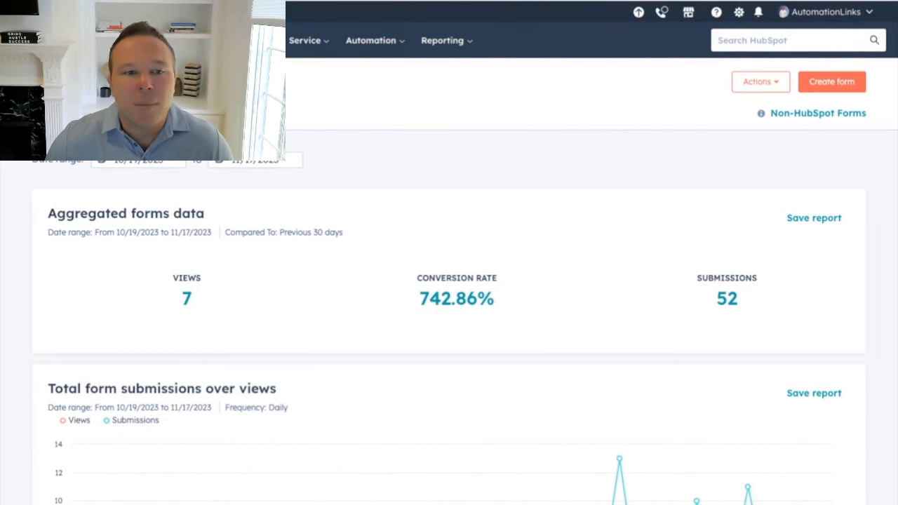
{"action": "mouse_move", "coordinate": [483, 196]}
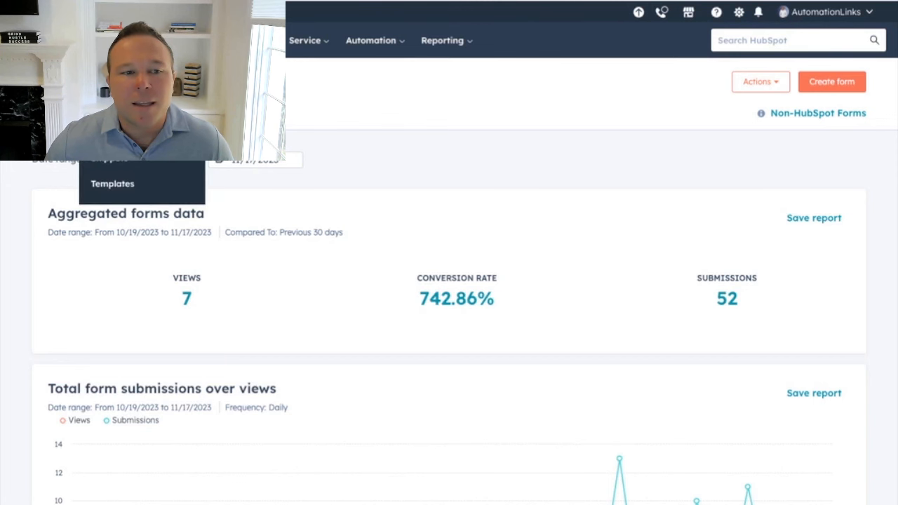
- Browse HubSpot's top navigation to reach the list of all forms
{"action": "left_click", "coordinate": [443, 40]}
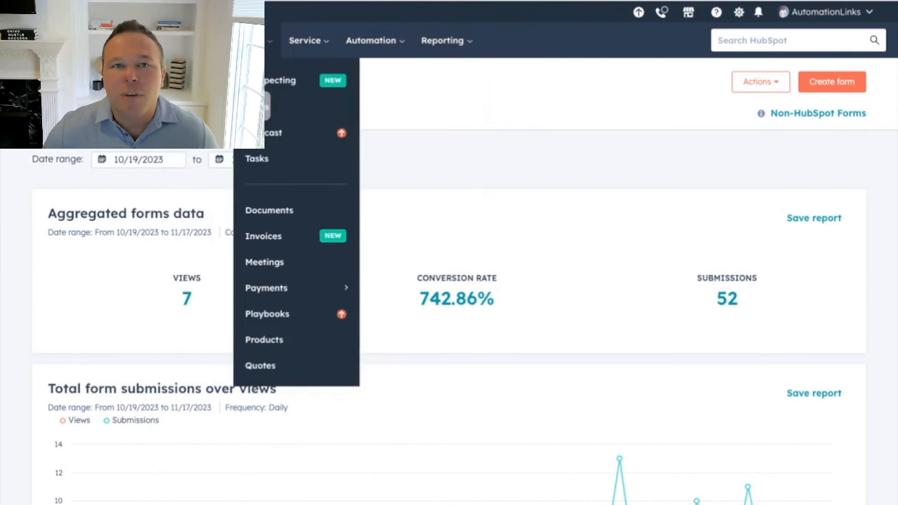
{"action": "left_click", "coordinate": [443, 40]}
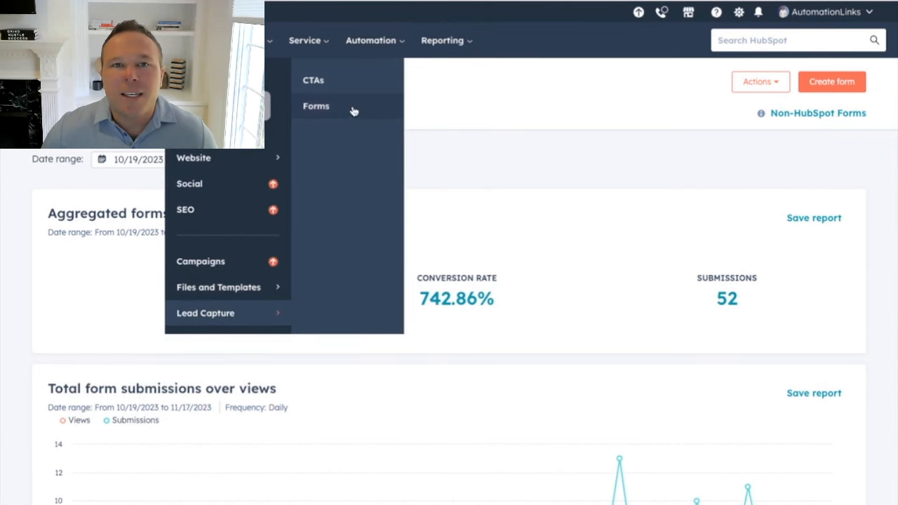
{"action": "left_click", "coordinate": [316, 106]}
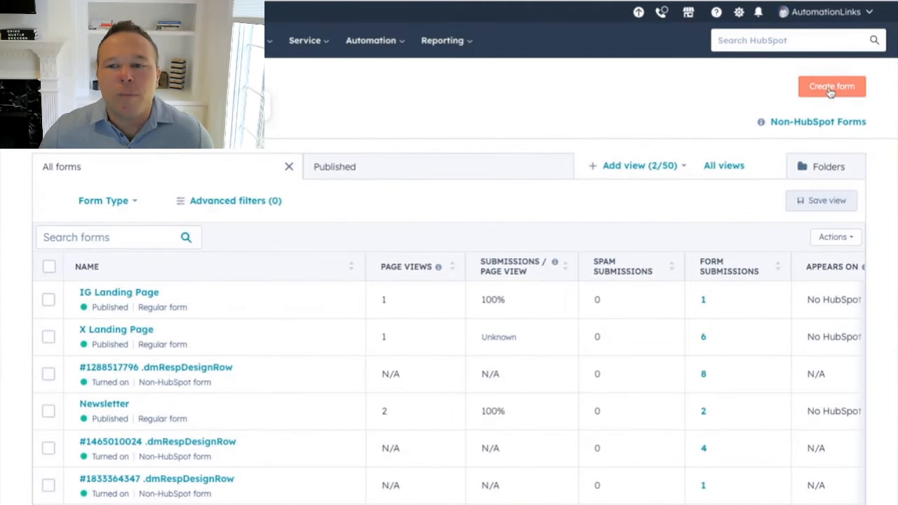
- Create a new form with the Embedded form type and continue
{"action": "left_click", "coordinate": [831, 86]}
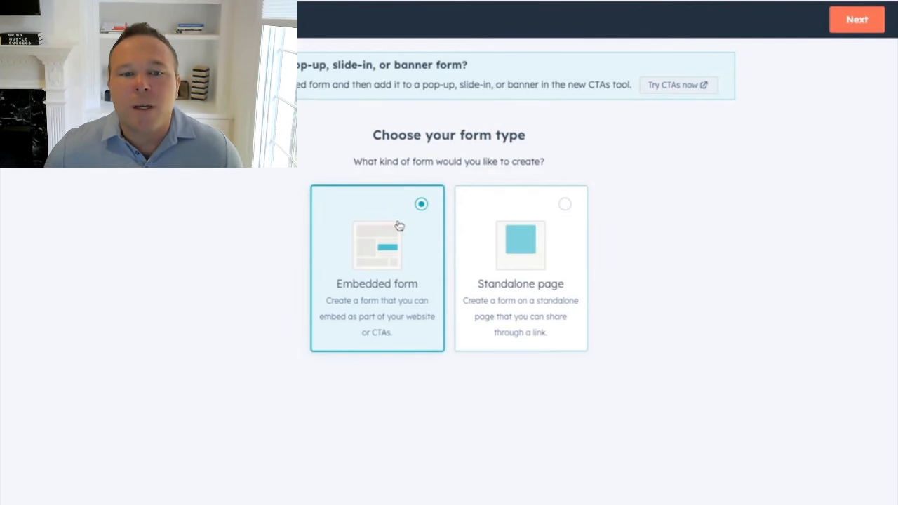
{"action": "mouse_move", "coordinate": [394, 234]}
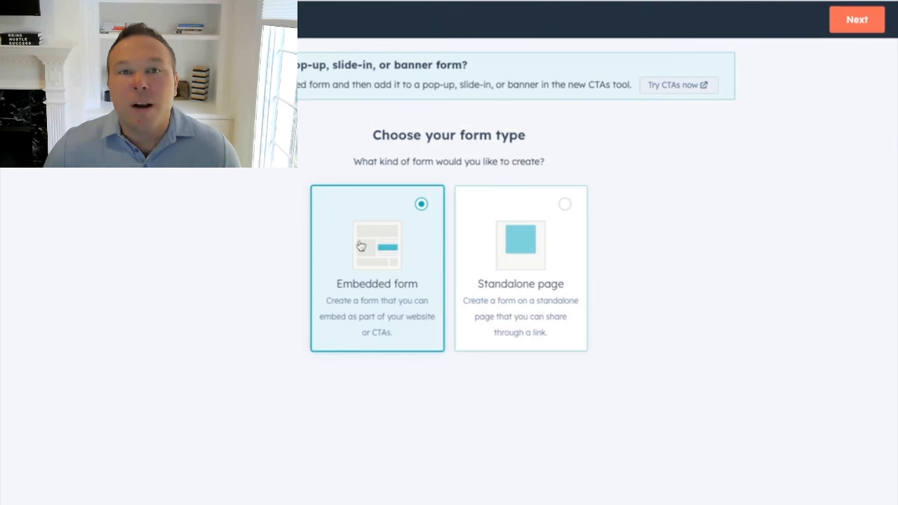
{"action": "mouse_move", "coordinate": [559, 250]}
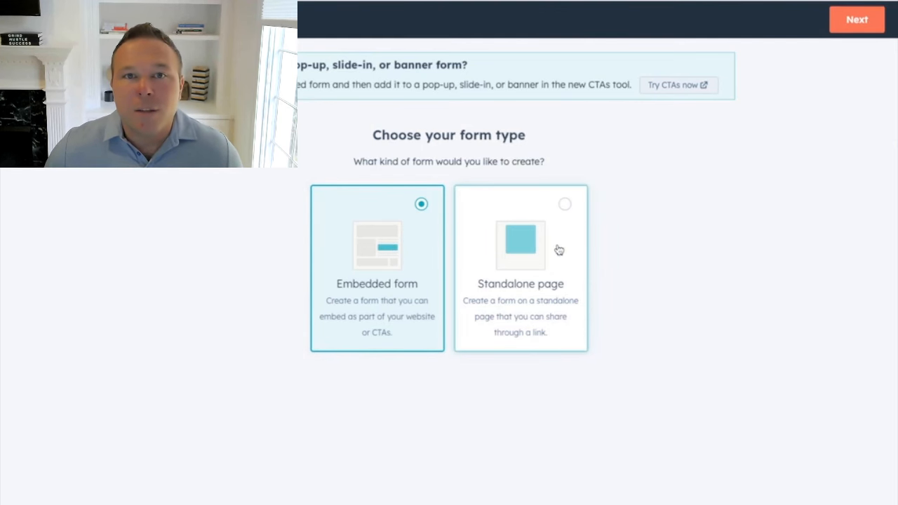
{"action": "mouse_move", "coordinate": [546, 258]}
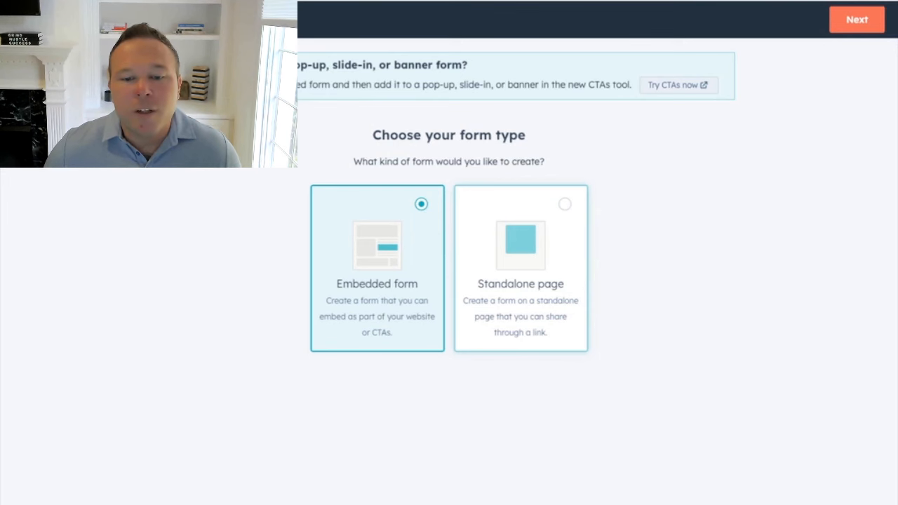
{"action": "mouse_move", "coordinate": [526, 244]}
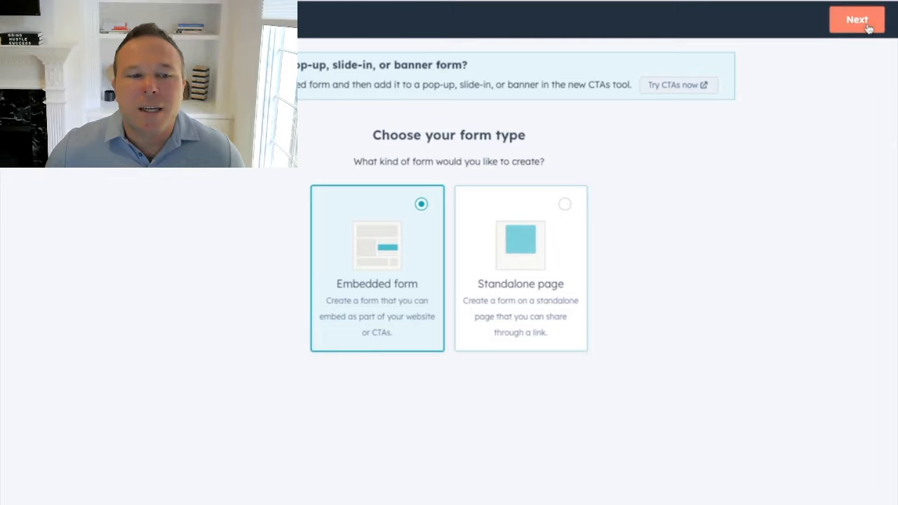
{"action": "left_click", "coordinate": [856, 19]}
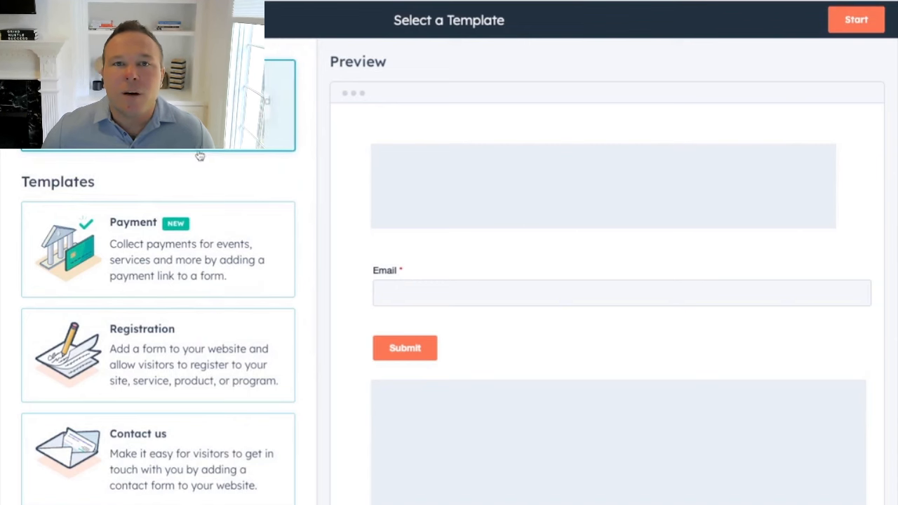
{"action": "mouse_move", "coordinate": [217, 154]}
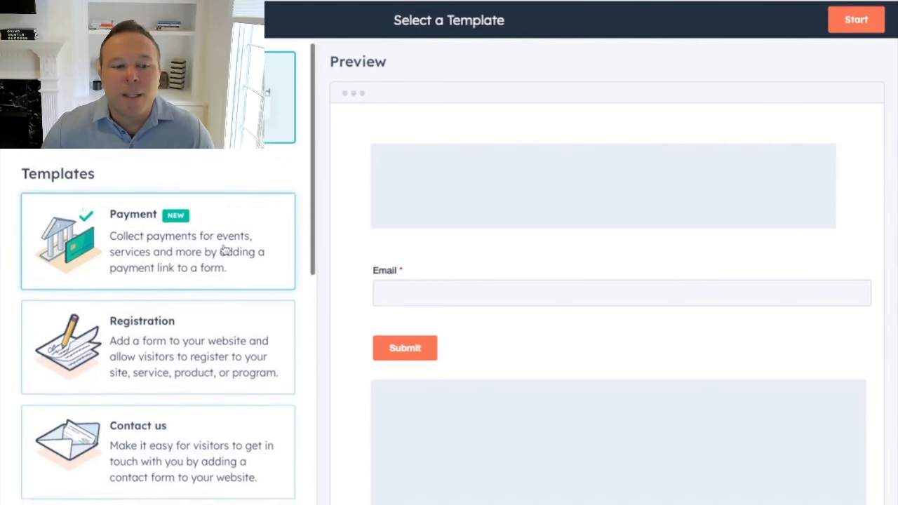
- Preview the blank template with only an email field and submit button, then start it
{"action": "scroll", "scroll_direction": "down", "scroll_amount": 3}
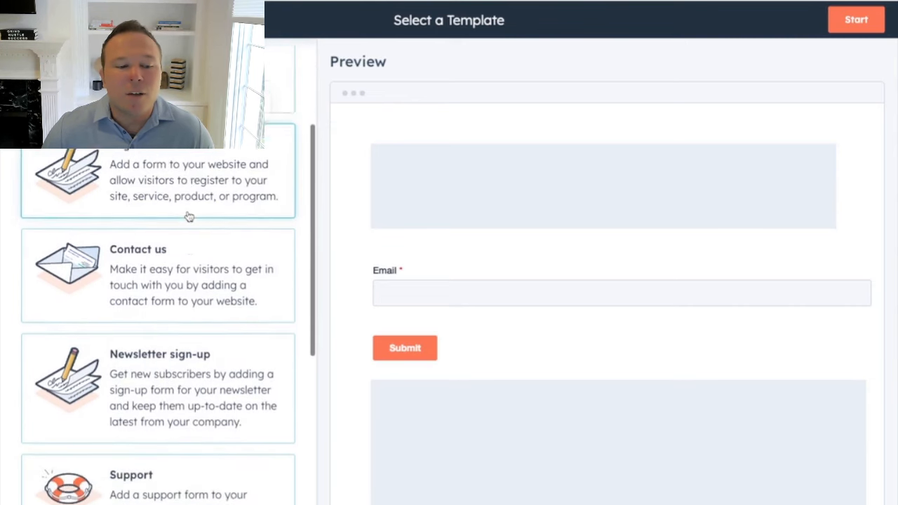
{"action": "scroll", "scroll_direction": "down", "scroll_amount": 3}
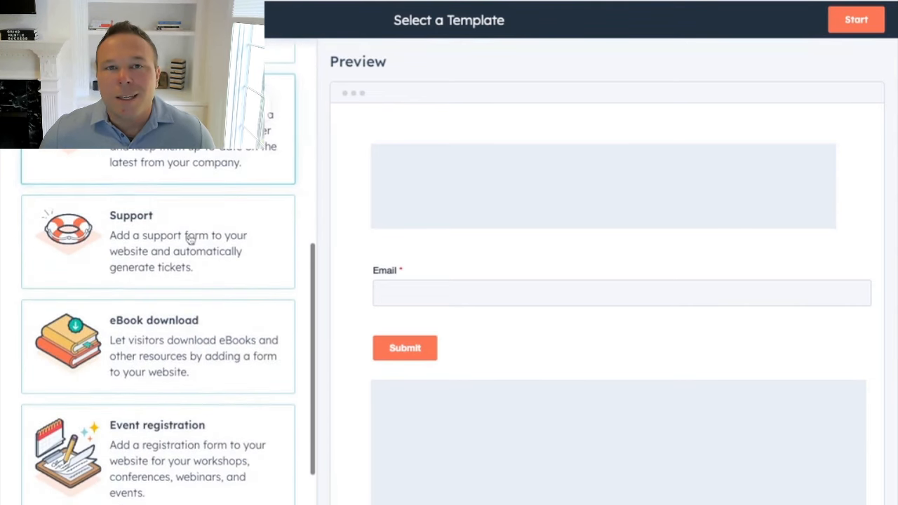
{"action": "scroll", "scroll_direction": "down", "scroll_amount": 3}
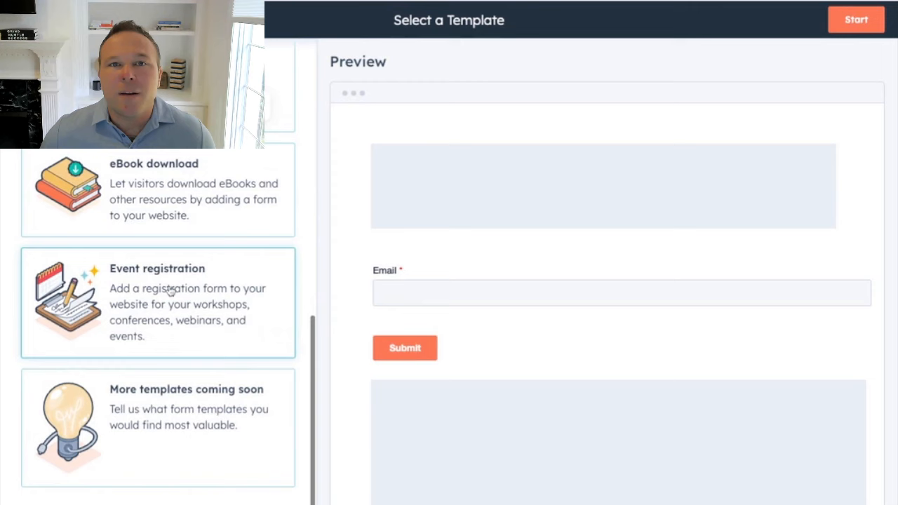
{"action": "scroll", "scroll_direction": "up", "scroll_amount": 3}
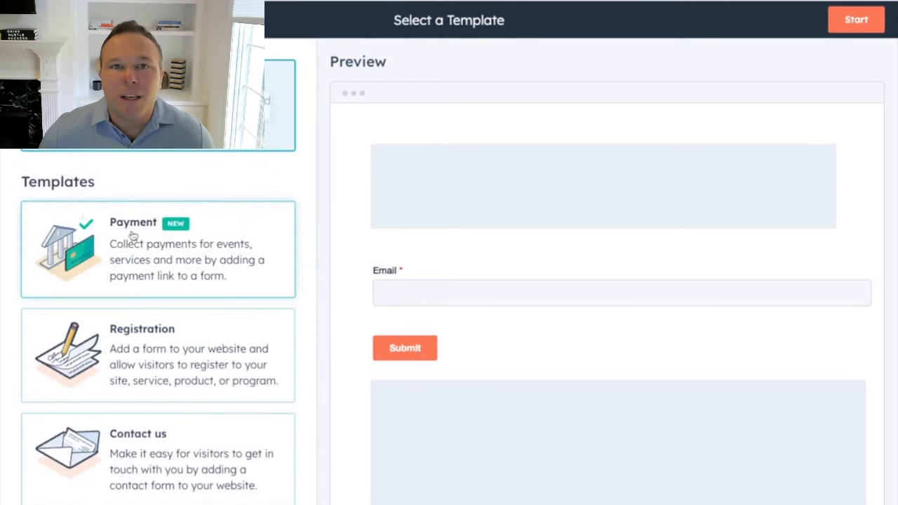
{"action": "mouse_move", "coordinate": [470, 242]}
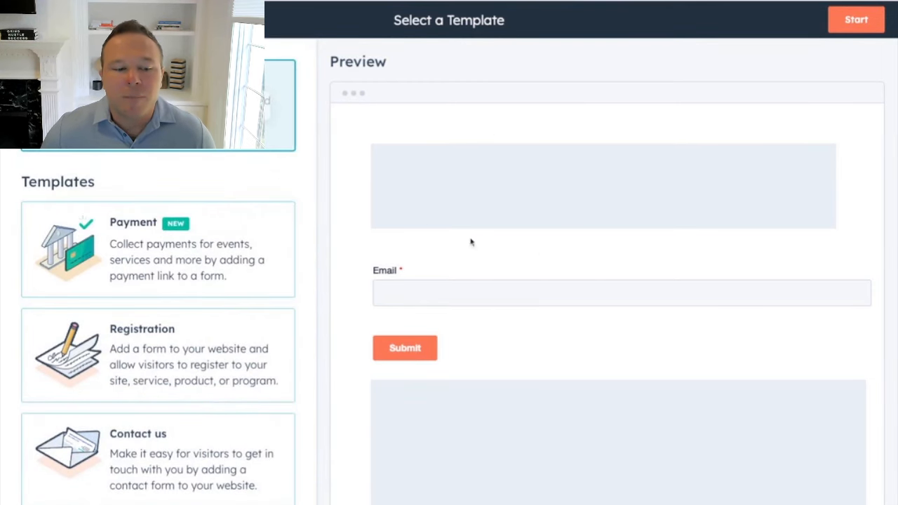
{"action": "left_click", "coordinate": [158, 354]}
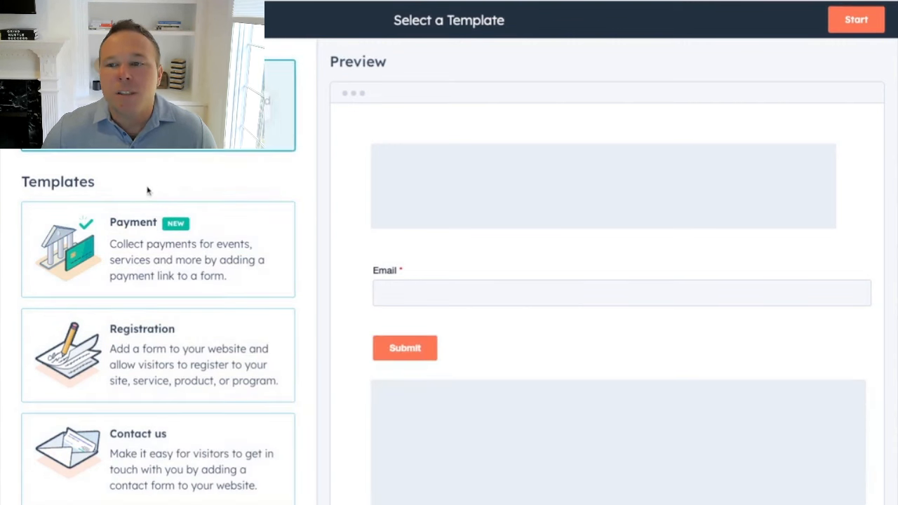
{"action": "left_click", "coordinate": [855, 19]}
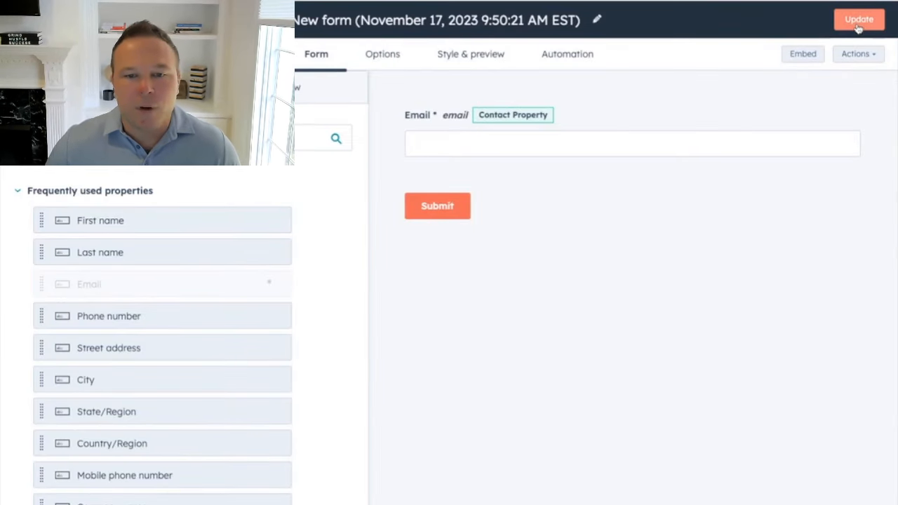
{"action": "mouse_move", "coordinate": [266, 303]}
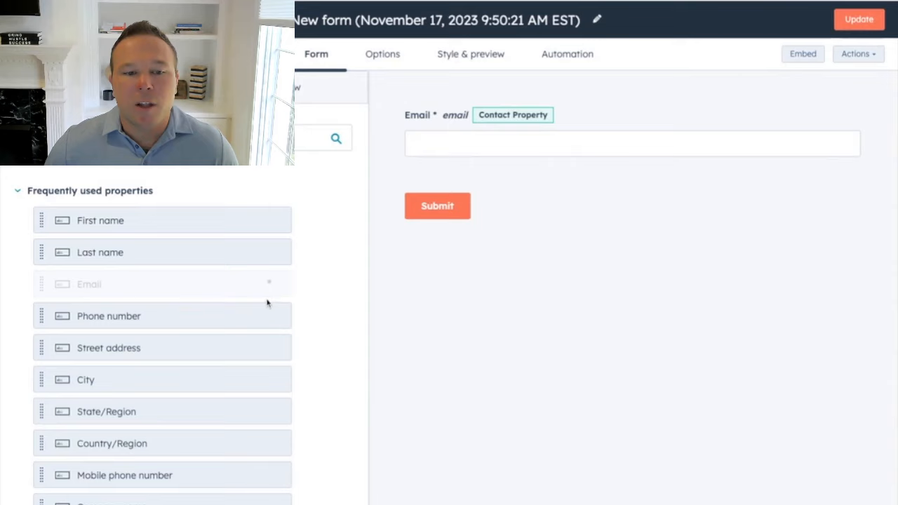
{"action": "mouse_move", "coordinate": [270, 305]}
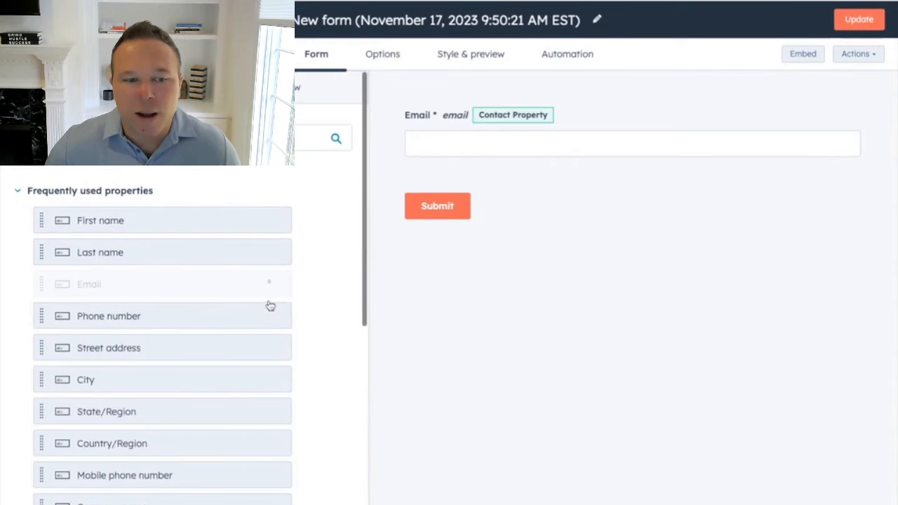
{"action": "mouse_move", "coordinate": [230, 209]}
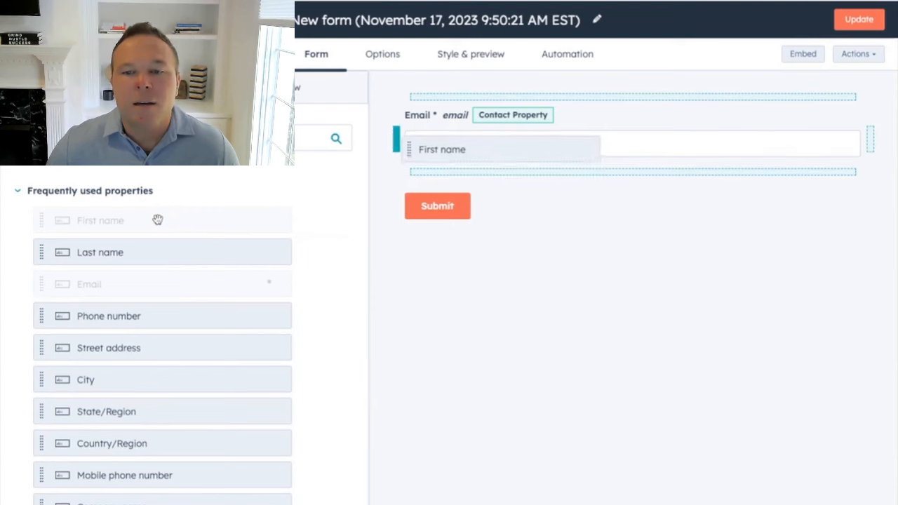
- Place a required First name above Email, with placeholders 'First Name' and 'Email'
{"action": "left_click_drag", "start_coordinate": [502, 149], "coordinate": [502, 134]}
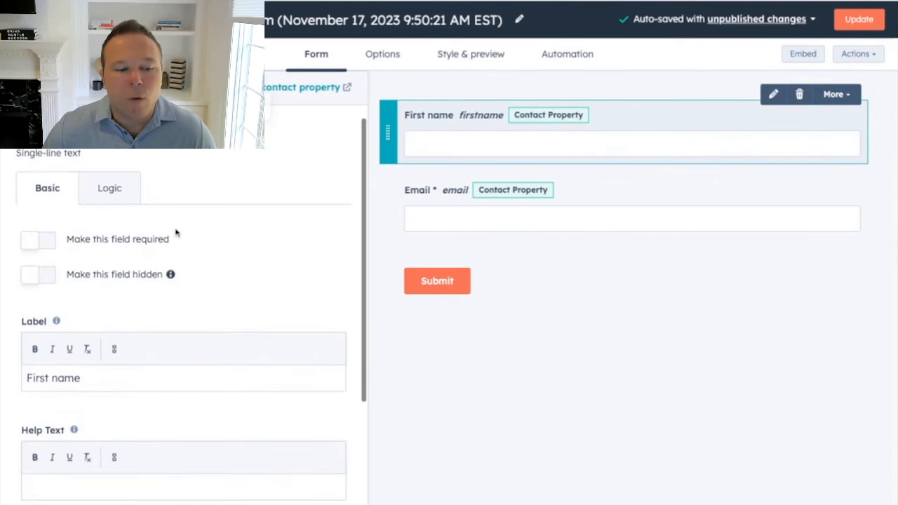
{"action": "scroll", "scroll_direction": "down", "scroll_amount": 3}
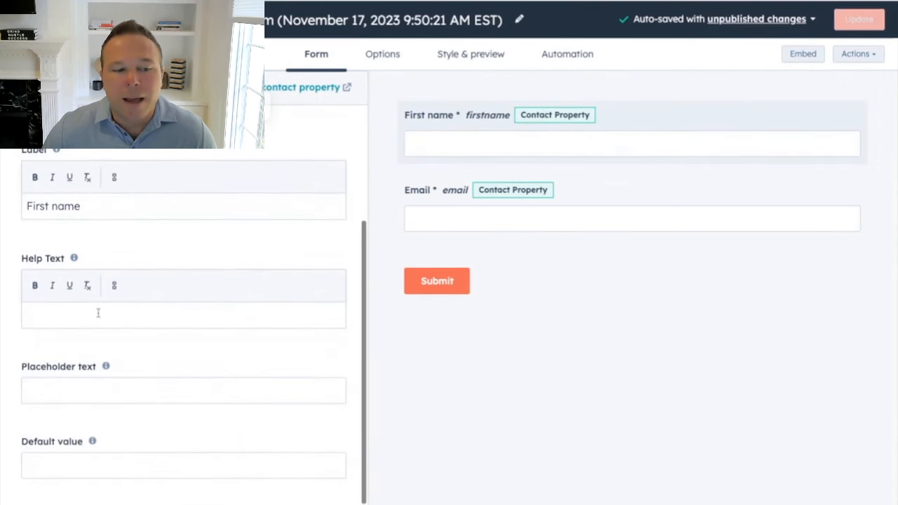
{"action": "scroll", "scroll_direction": "up", "scroll_amount": 3}
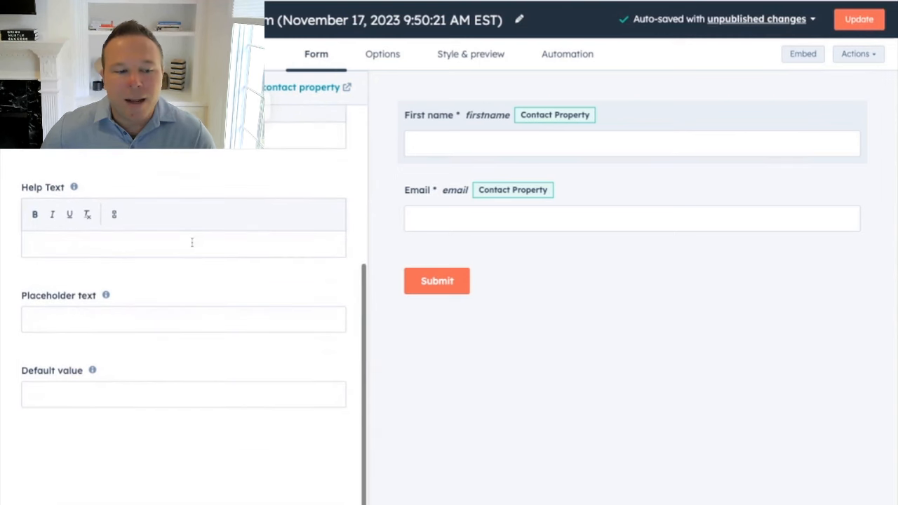
{"action": "left_click", "coordinate": [183, 319]}
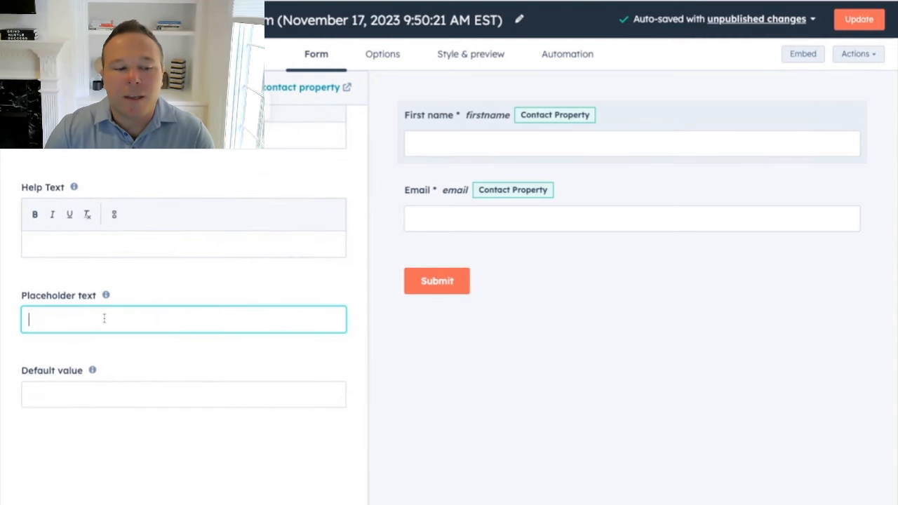
{"action": "type", "text": "Firs"}
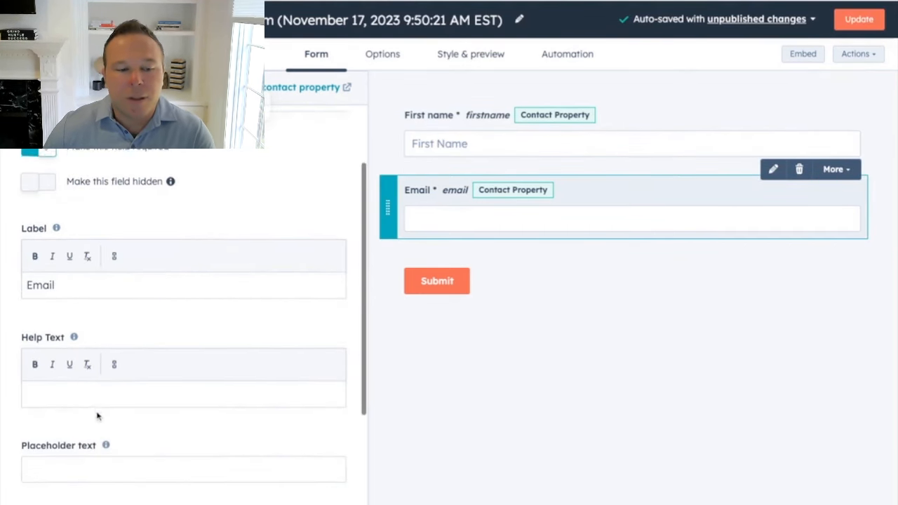
{"action": "type", "text": "Ema"}
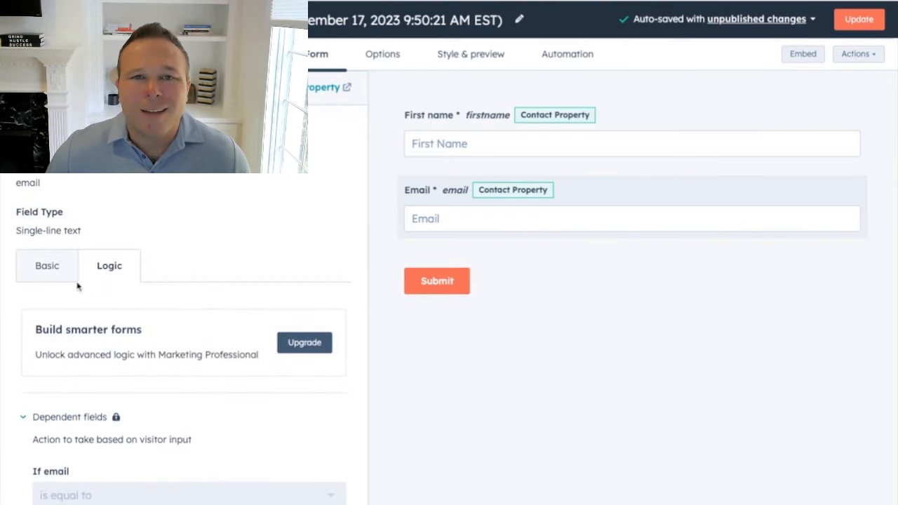
{"action": "left_click", "coordinate": [47, 265]}
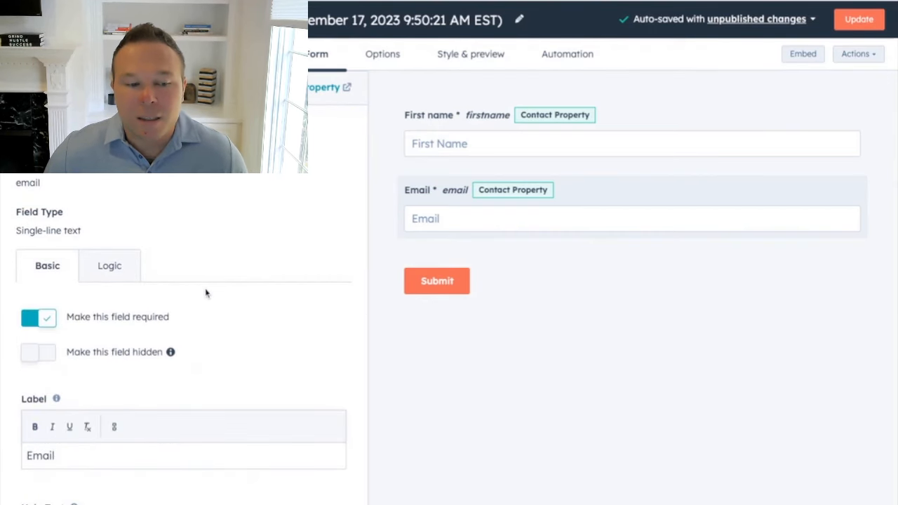
{"action": "scroll", "scroll_direction": "down", "scroll_amount": 3}
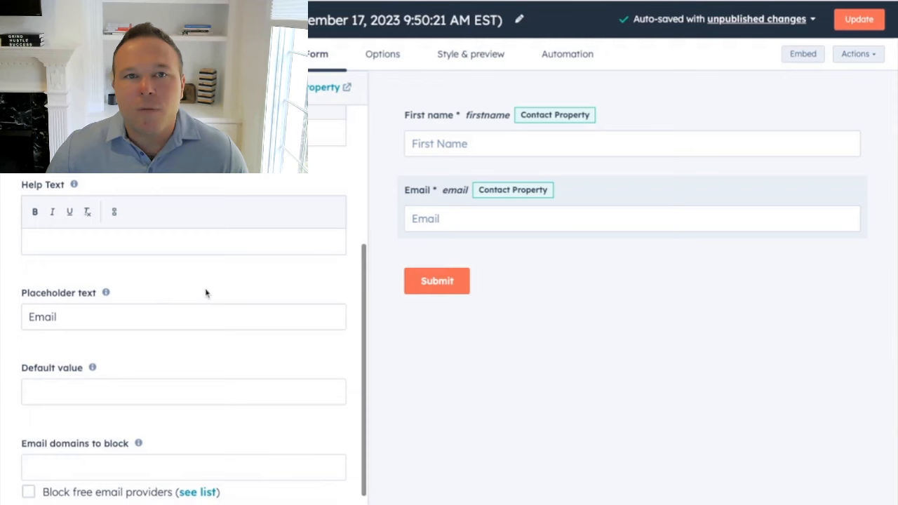
{"action": "scroll", "scroll_direction": "down", "scroll_amount": 3}
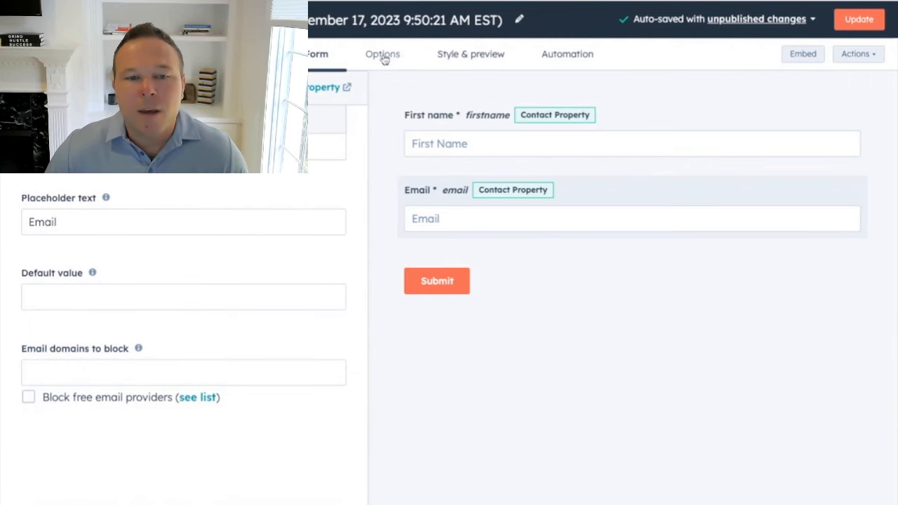
- Try Redirect to another page, then revert to displaying the thank-you message
{"action": "left_click", "coordinate": [382, 54]}
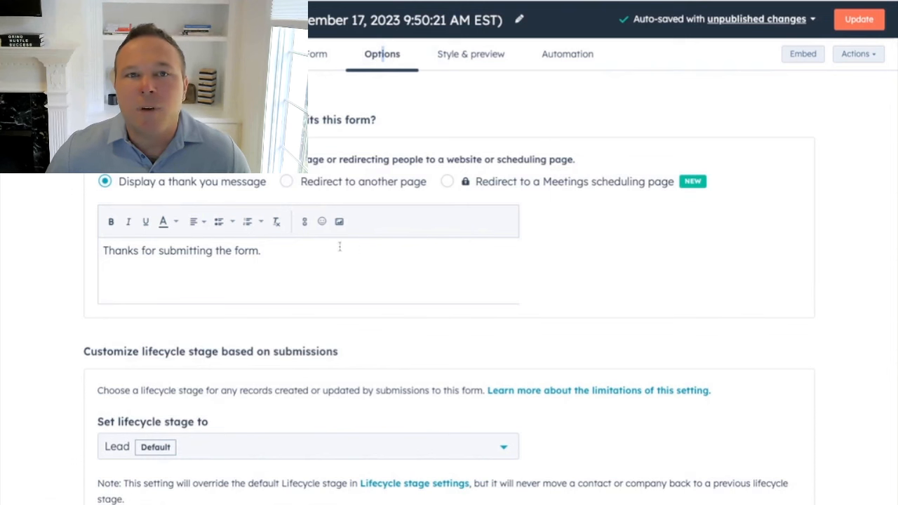
{"action": "triple_click", "coordinate": [181, 250]}
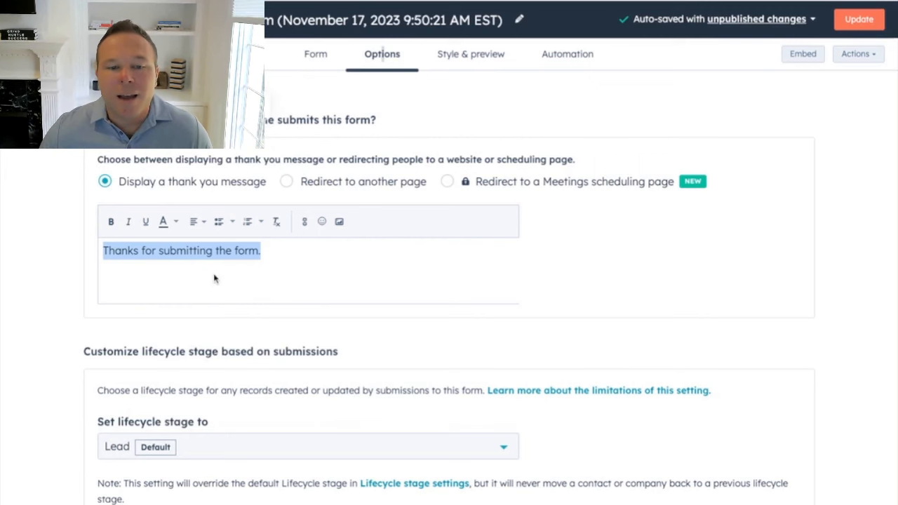
{"action": "left_click", "coordinate": [286, 182]}
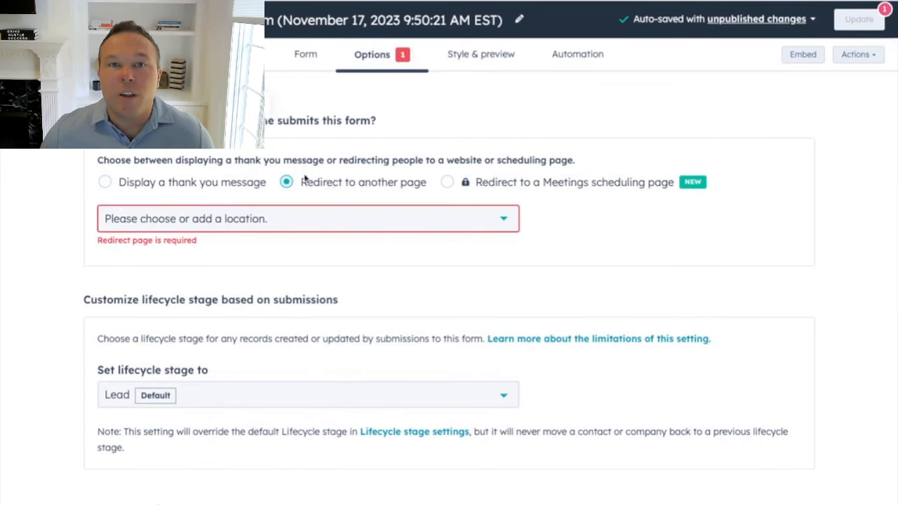
{"action": "mouse_move", "coordinate": [329, 191]}
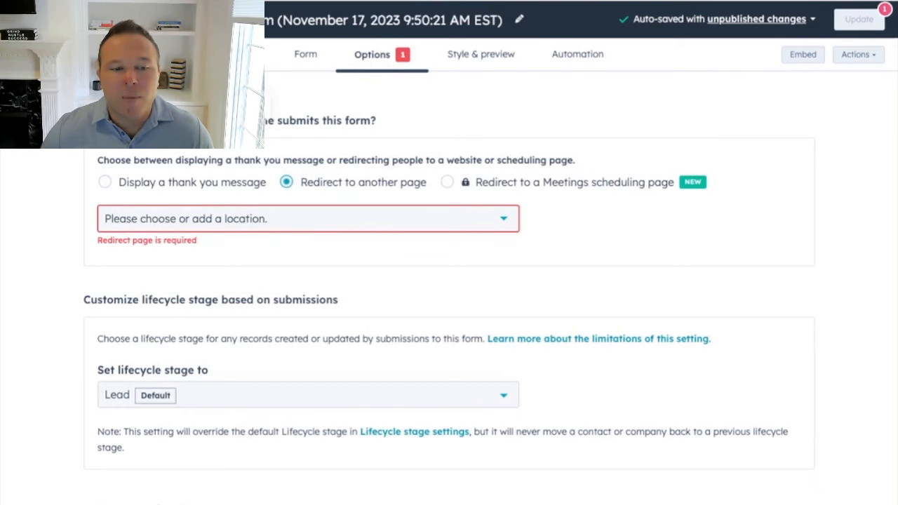
{"action": "left_click", "coordinate": [104, 181]}
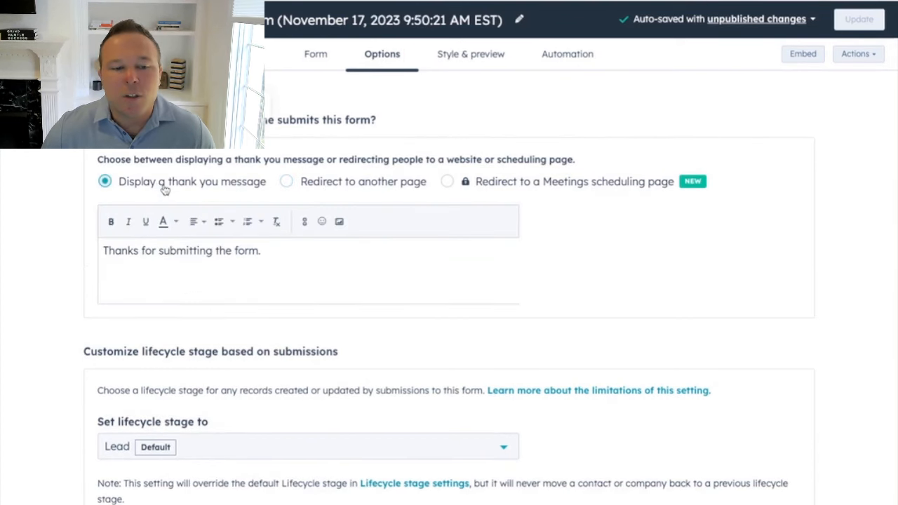
{"action": "triple_click", "coordinate": [181, 251]}
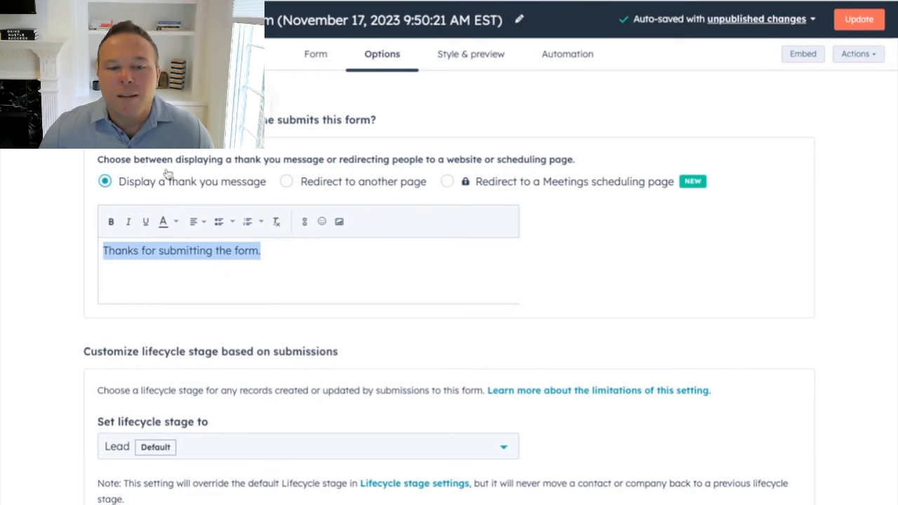
{"action": "left_click", "coordinate": [470, 54]}
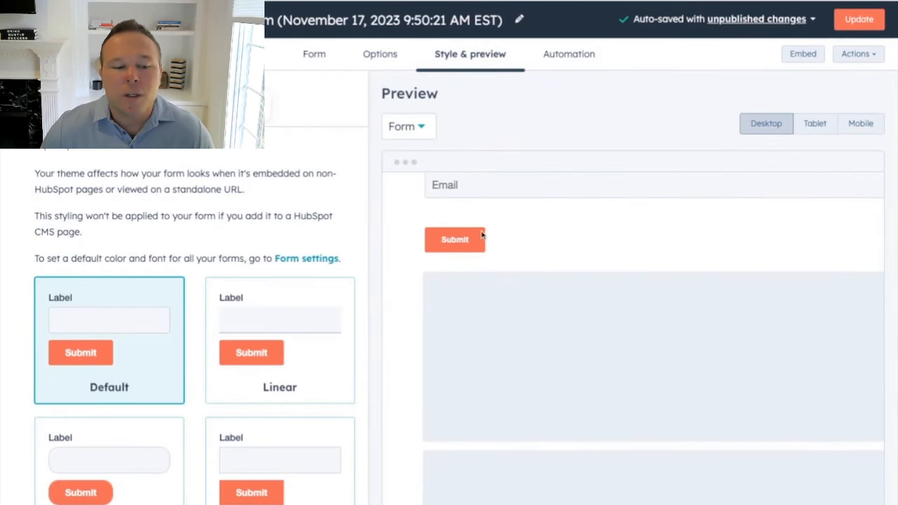
- Set the submit button colour to 3269ff in Style & preview
{"action": "scroll", "scroll_direction": "down", "scroll_amount": 3}
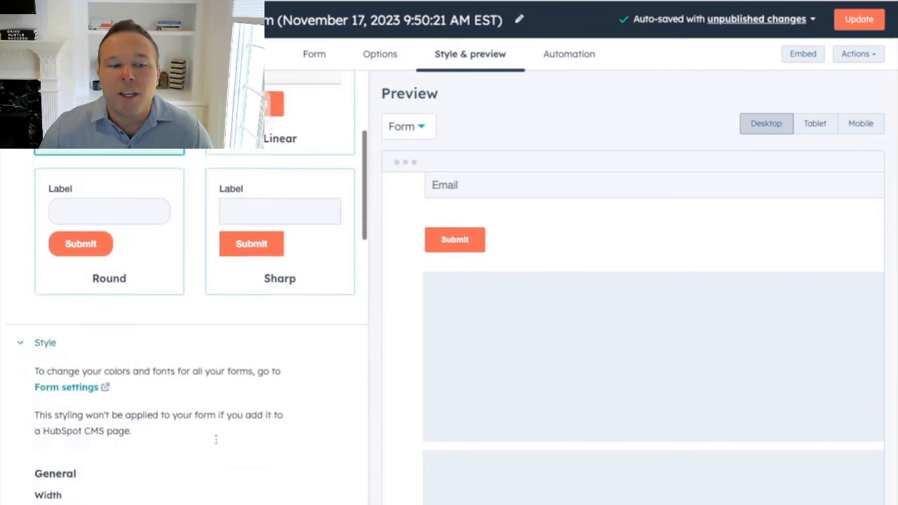
{"action": "scroll", "scroll_direction": "down", "scroll_amount": 3}
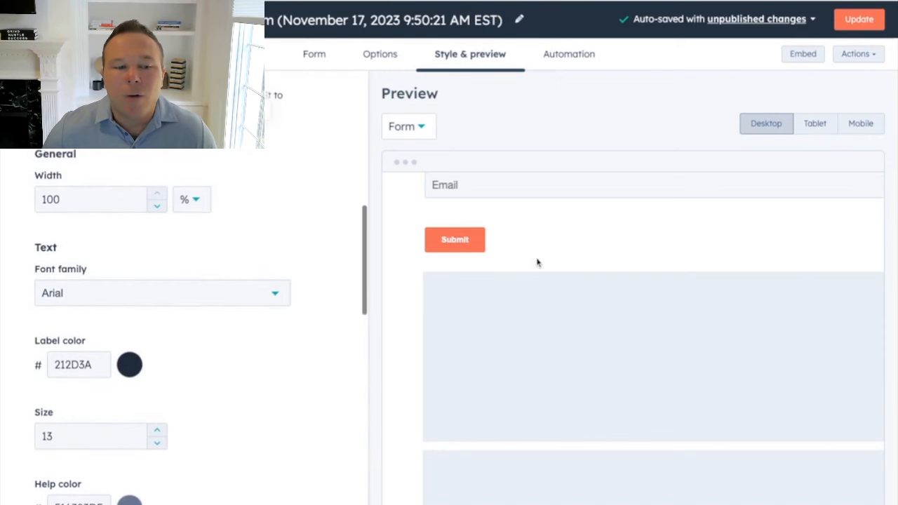
{"action": "scroll", "scroll_direction": "down", "scroll_amount": 3}
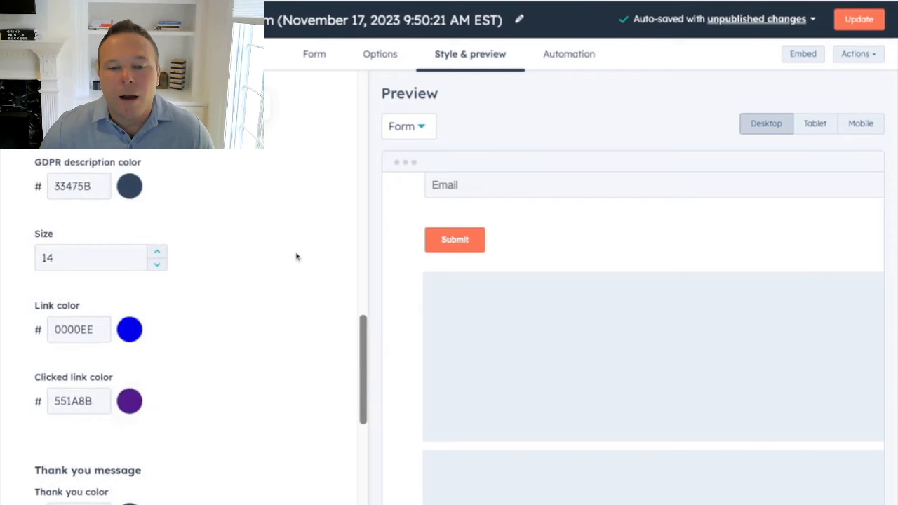
{"action": "scroll", "scroll_direction": "down", "scroll_amount": 3}
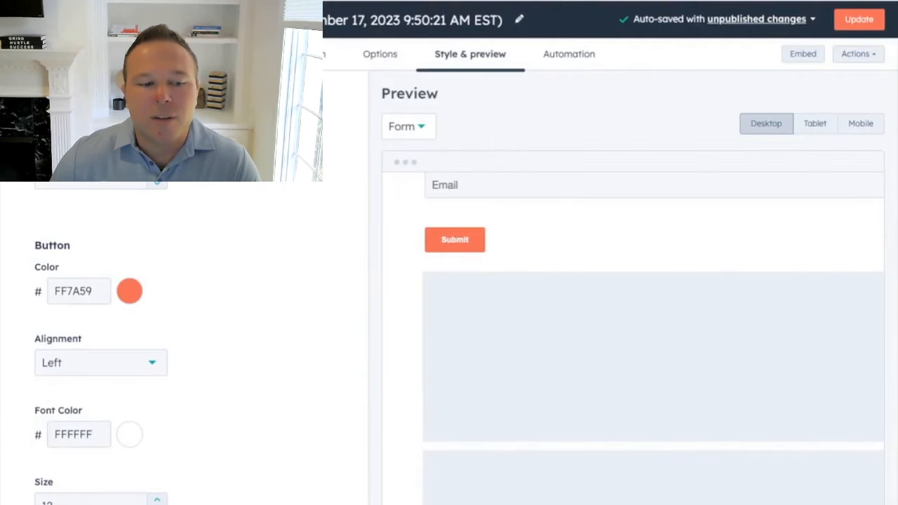
{"action": "type", "text": "3269ff"}
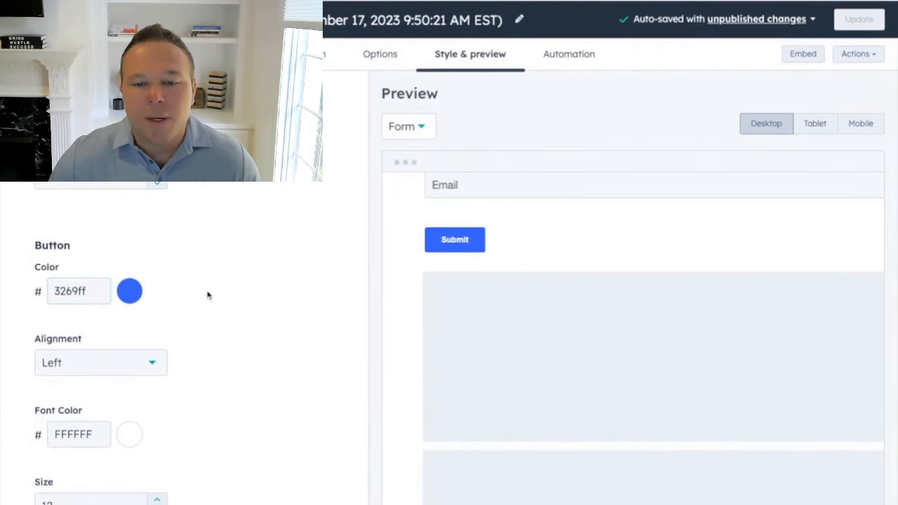
{"action": "scroll", "scroll_direction": "down", "scroll_amount": 3}
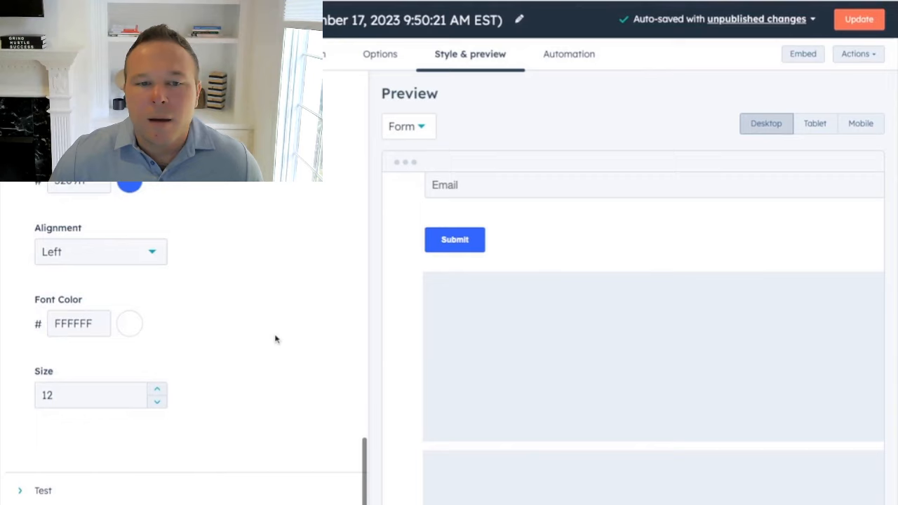
{"action": "scroll", "scroll_direction": "up", "scroll_amount": 3}
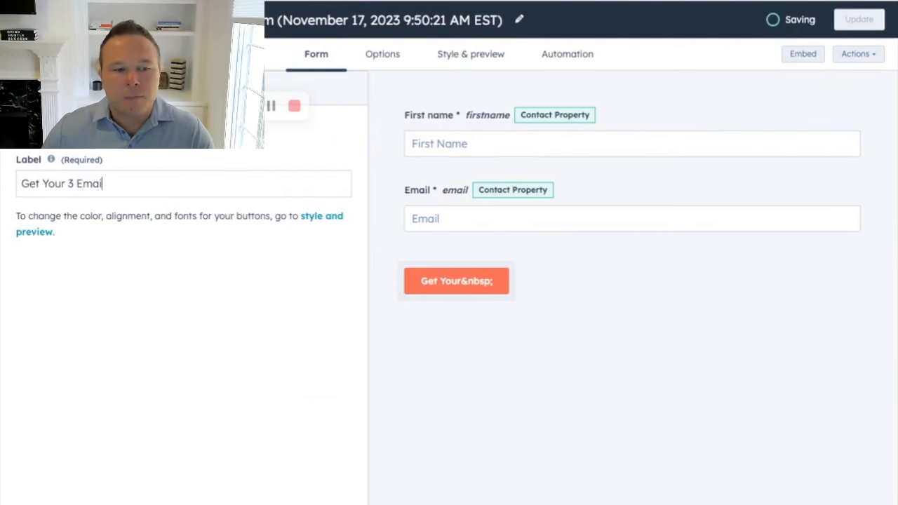
- Finish the button label 'Get Your 3 Emails' and review the style preview
{"action": "type", "text": "ls"}
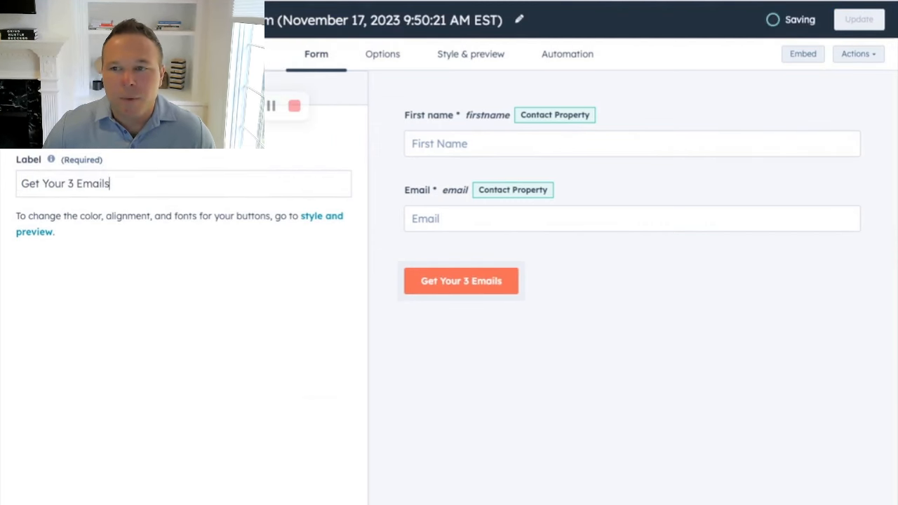
{"action": "left_click", "coordinate": [470, 54]}
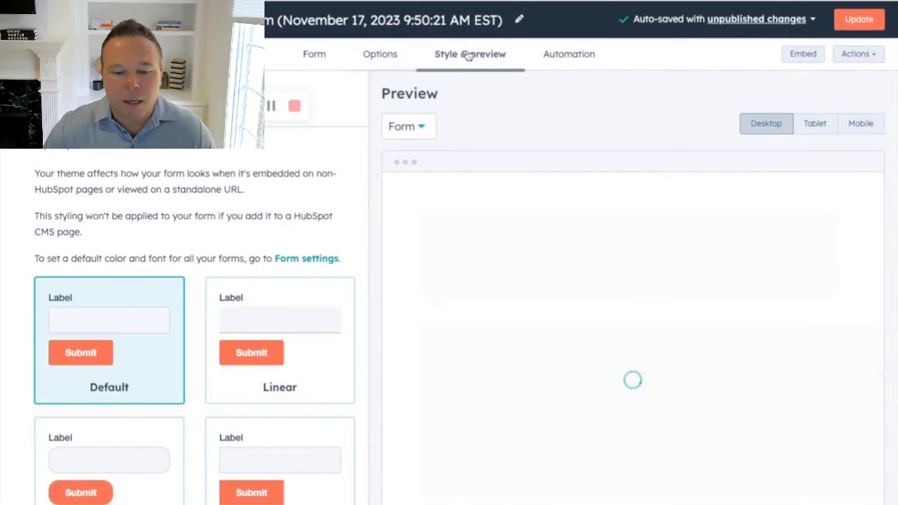
{"action": "scroll", "scroll_direction": "down", "scroll_amount": 3}
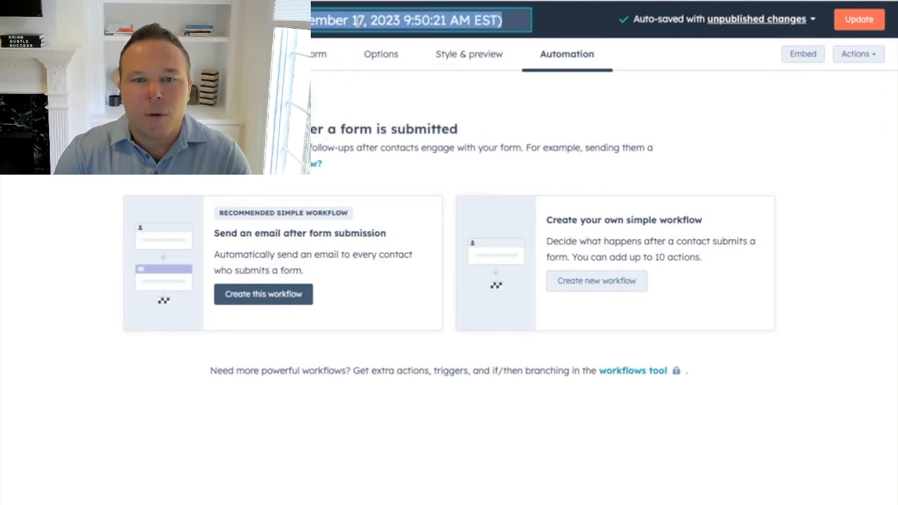
- Rename the form '3 email automations for HubSpot' and start a custom simple workflow
{"action": "type", "text": "3 ewmail"}
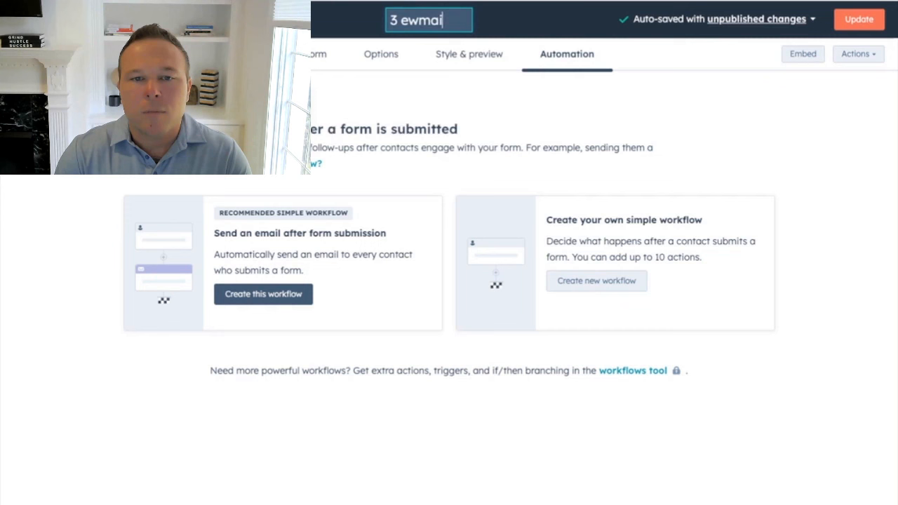
{"action": "type", "text": "email automatio"}
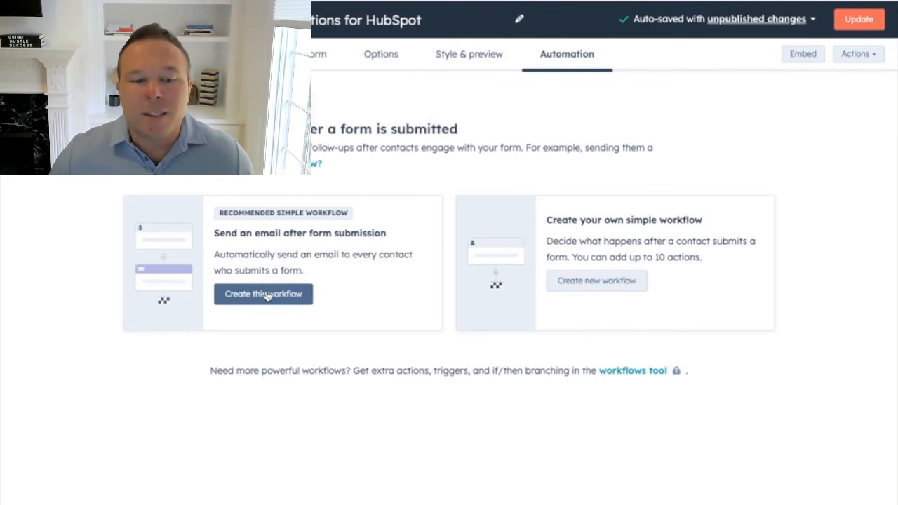
{"action": "mouse_move", "coordinate": [250, 249]}
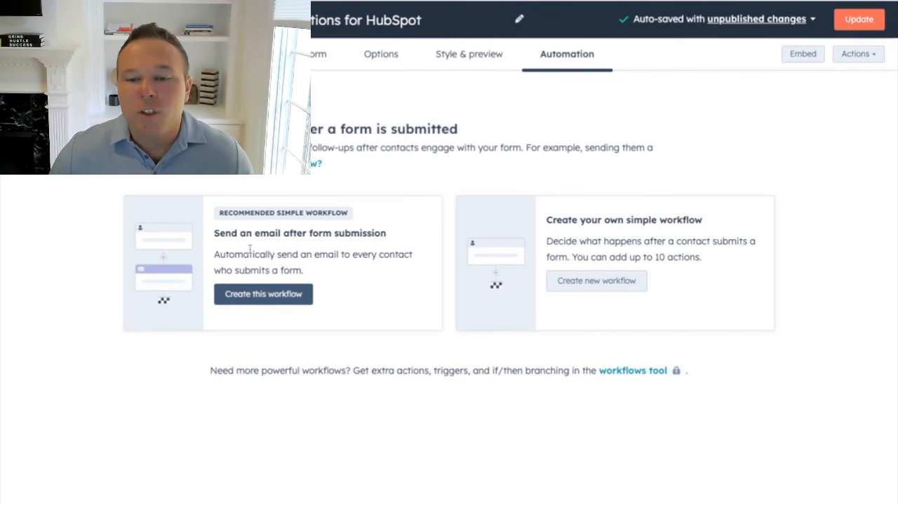
{"action": "double_click", "coordinate": [623, 219]}
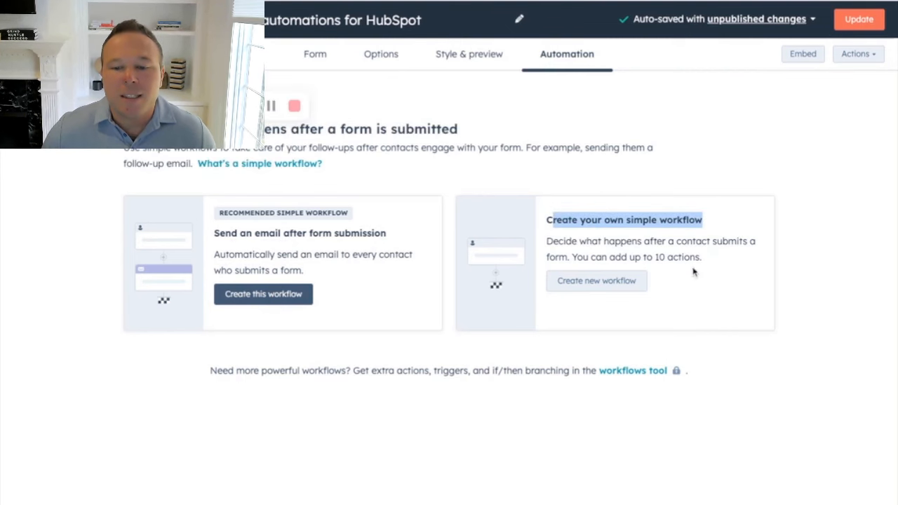
{"action": "left_click", "coordinate": [595, 280]}
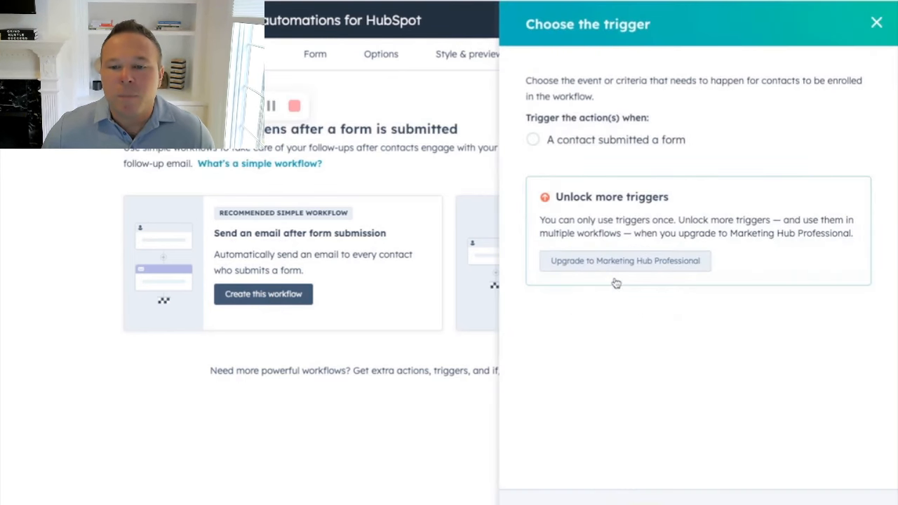
- Trigger the workflow on form submission and name it '3 email automation'
{"action": "left_click", "coordinate": [533, 139]}
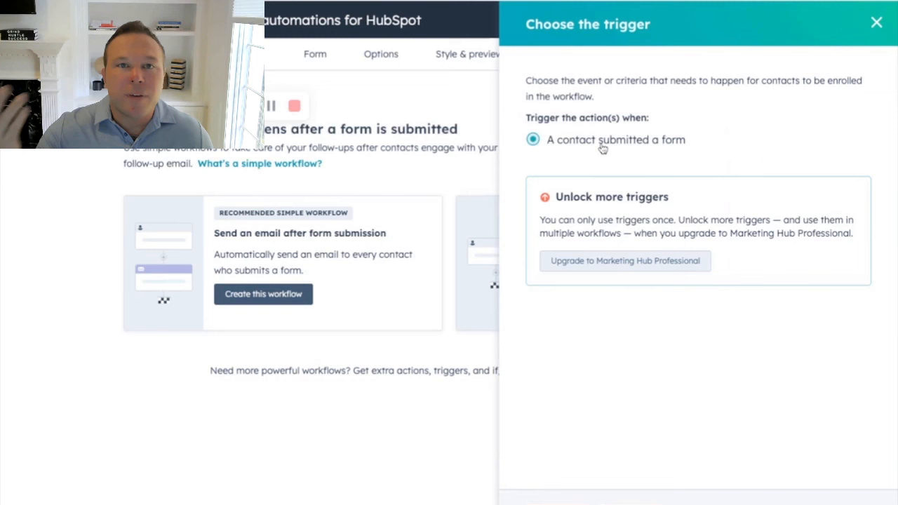
{"action": "mouse_move", "coordinate": [557, 407]}
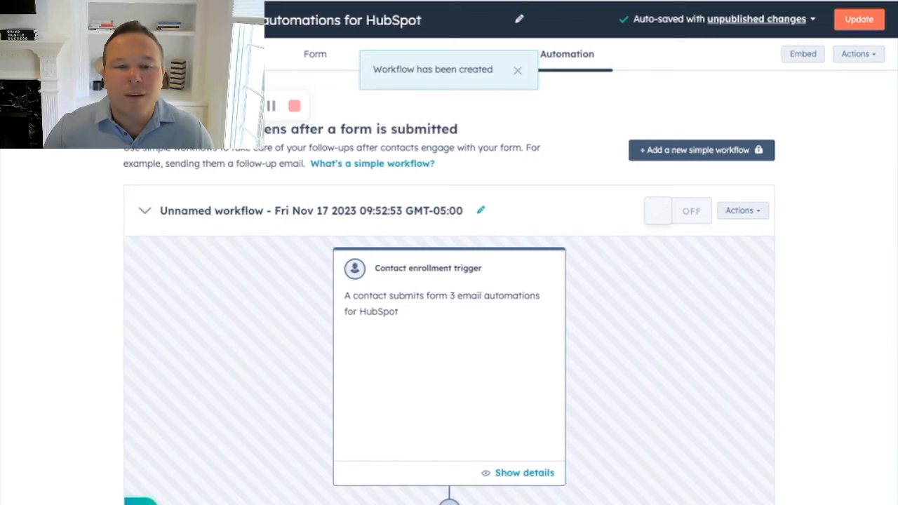
{"action": "left_click", "coordinate": [518, 70]}
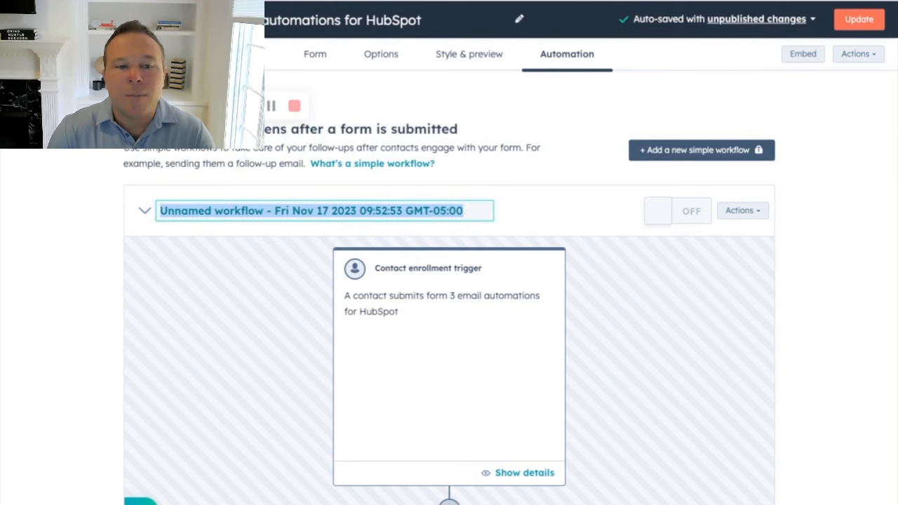
{"action": "type", "text": "3 email automation"}
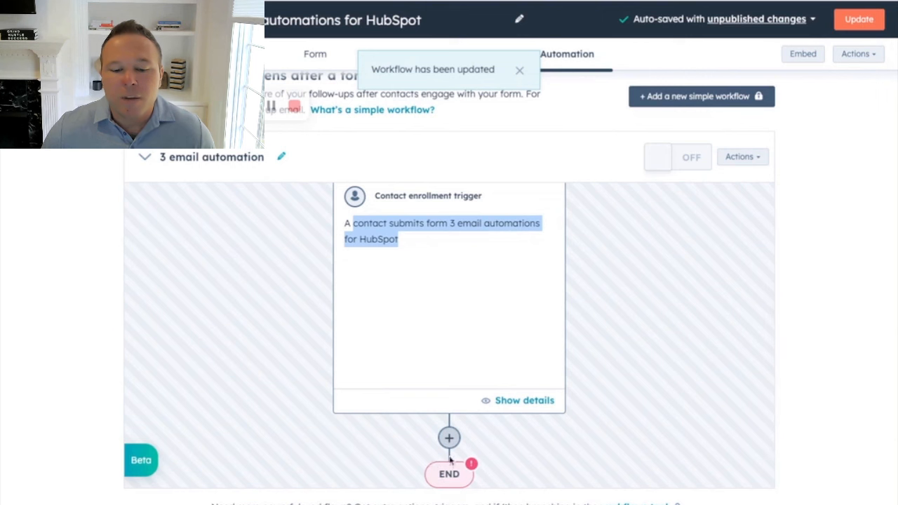
{"action": "left_click", "coordinate": [449, 437]}
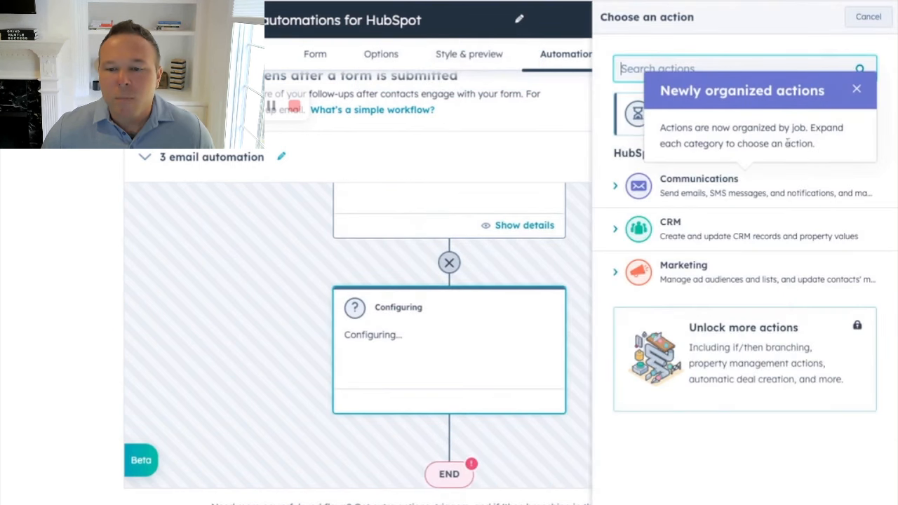
- Add a Send email action delivering the Welcome automated email, and save it
{"action": "left_click", "coordinate": [856, 89]}
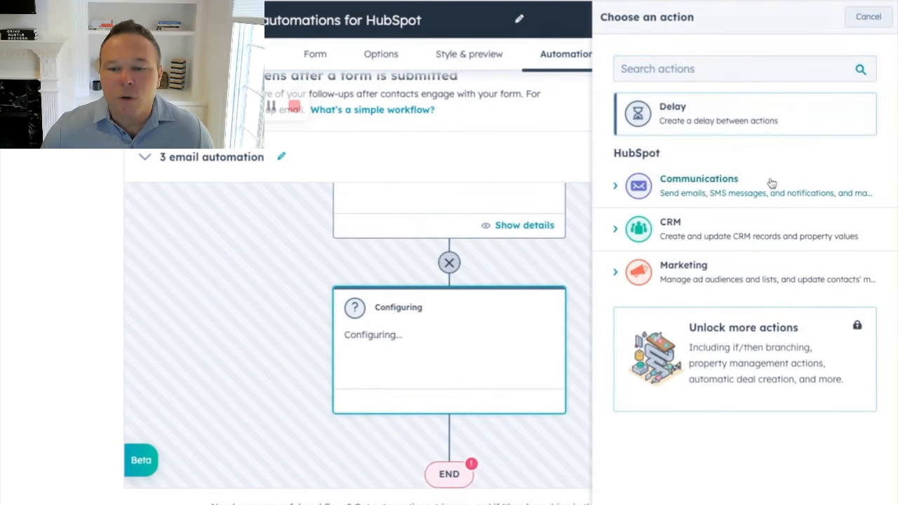
{"action": "left_click", "coordinate": [698, 185]}
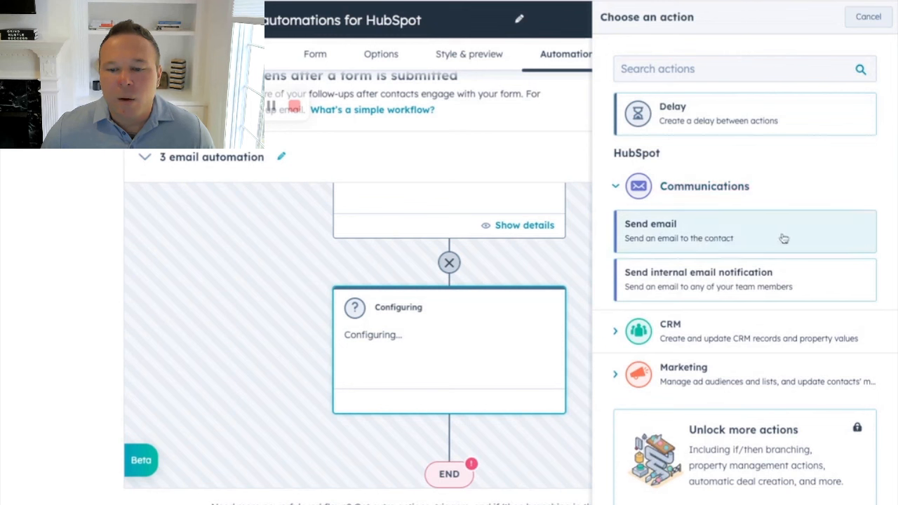
{"action": "mouse_move", "coordinate": [685, 296]}
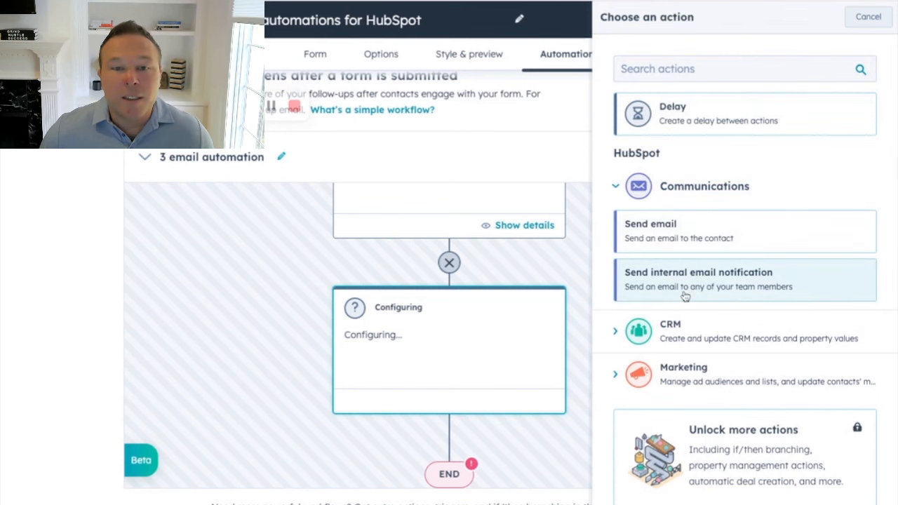
{"action": "mouse_move", "coordinate": [648, 292]}
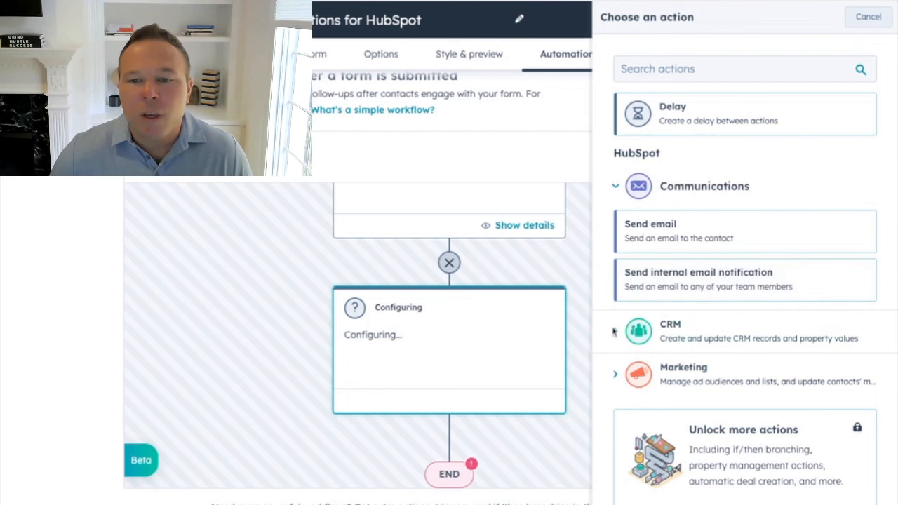
{"action": "left_click", "coordinate": [743, 112]}
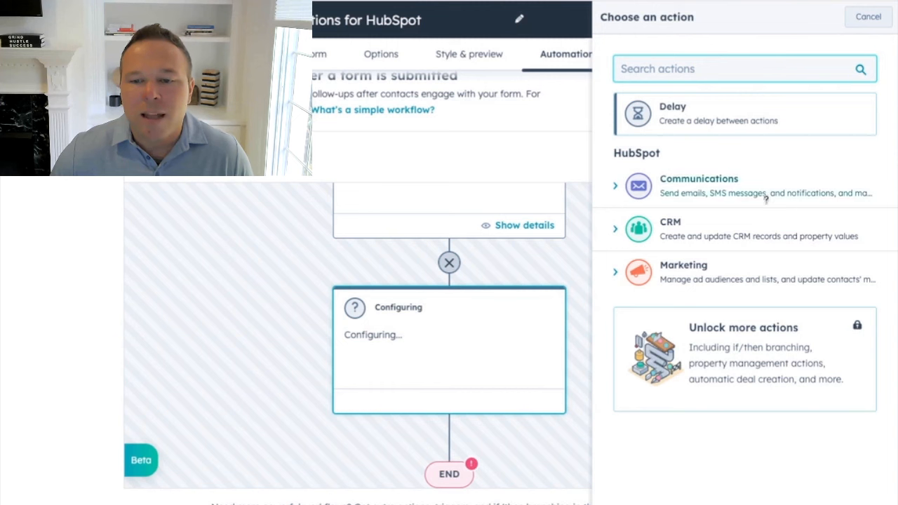
{"action": "left_click", "coordinate": [699, 185]}
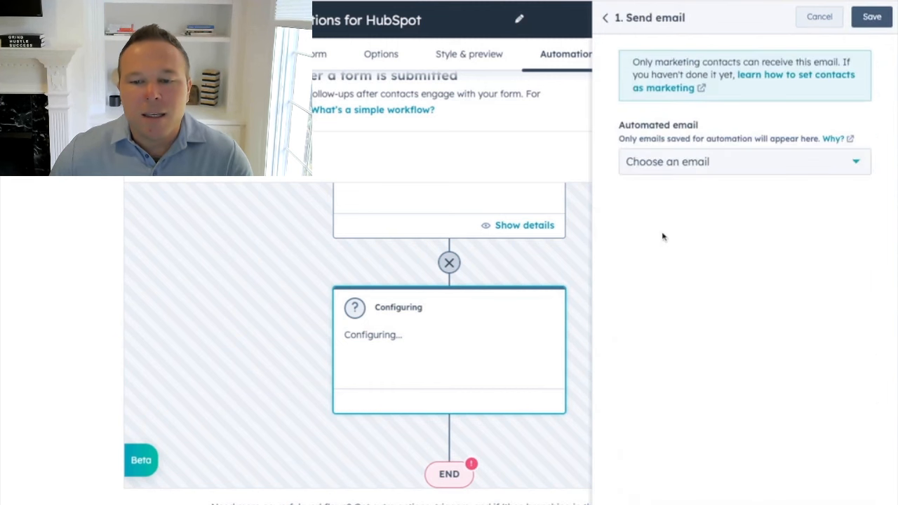
{"action": "left_click", "coordinate": [736, 161]}
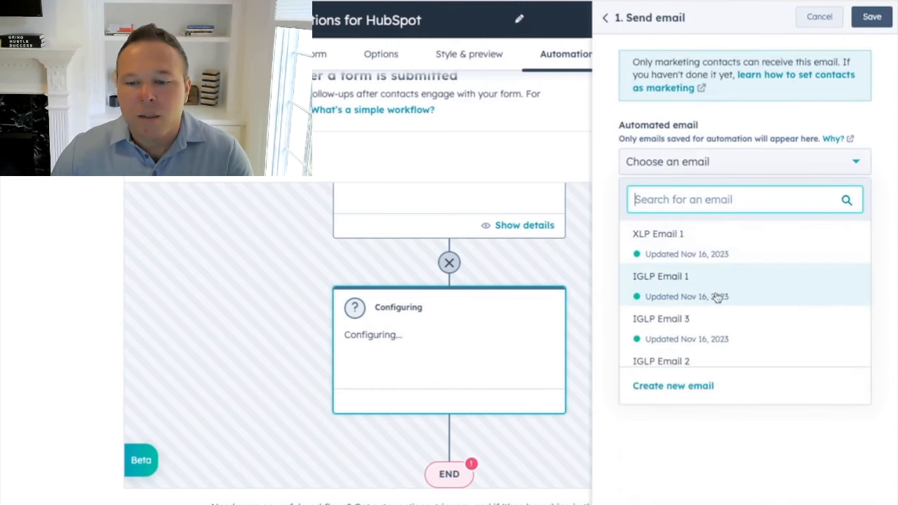
{"action": "scroll", "scroll_direction": "down", "scroll_amount": 3}
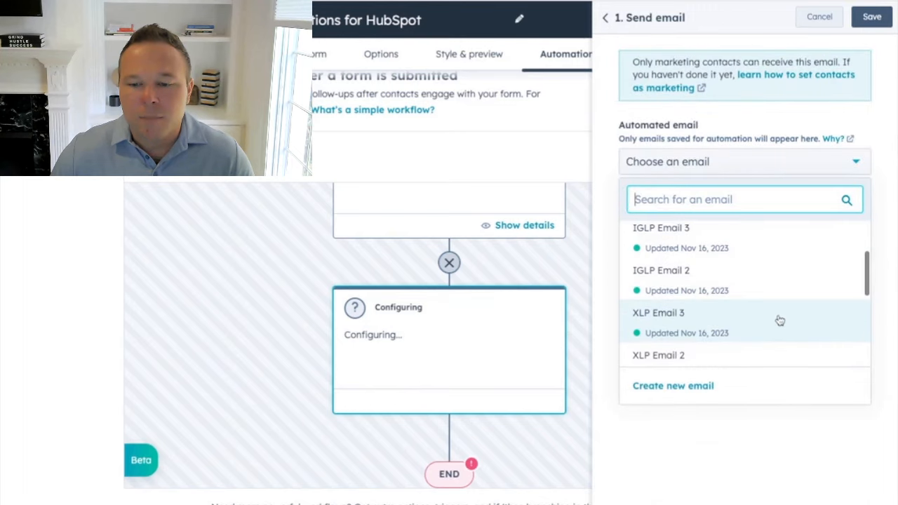
{"action": "scroll", "scroll_direction": "down", "scroll_amount": 3}
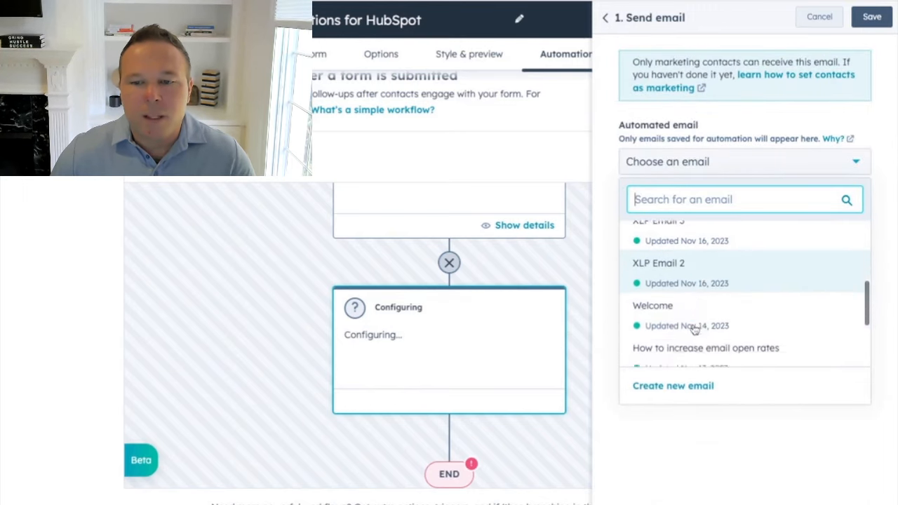
{"action": "left_click", "coordinate": [652, 305]}
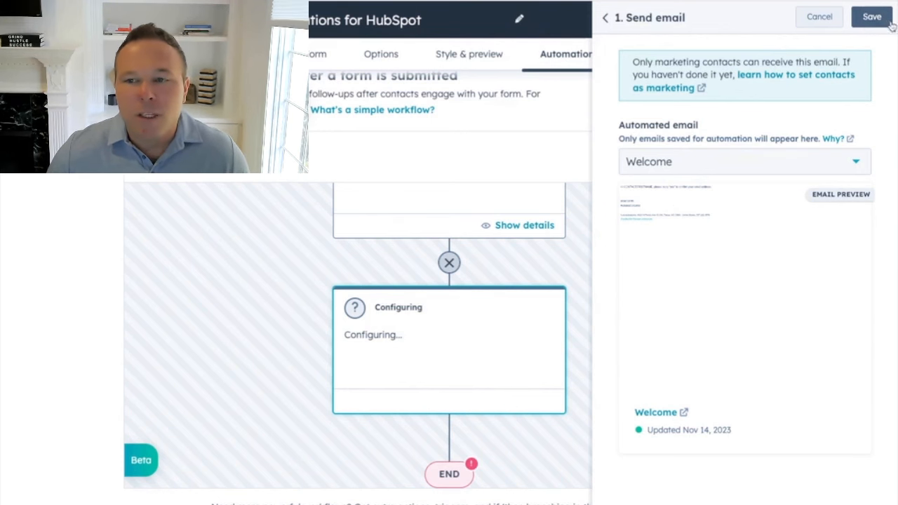
{"action": "left_click", "coordinate": [871, 16]}
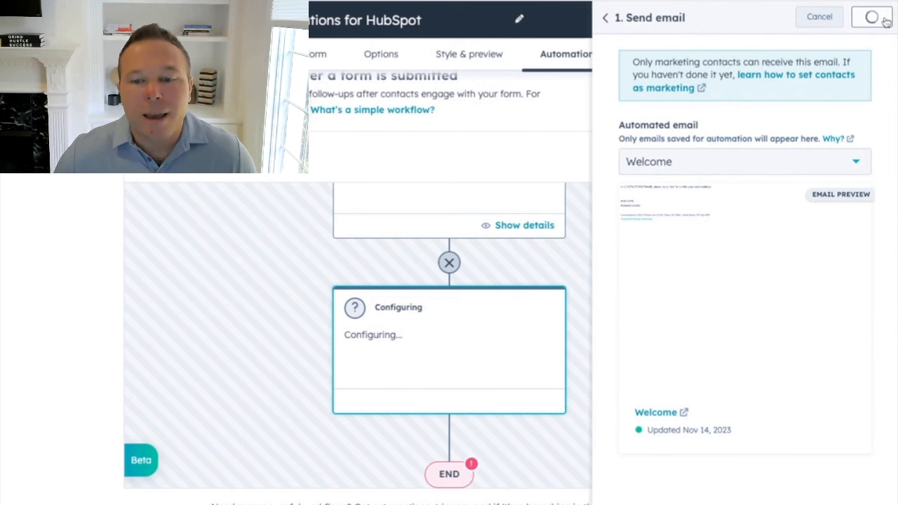
{"action": "left_click", "coordinate": [872, 17]}
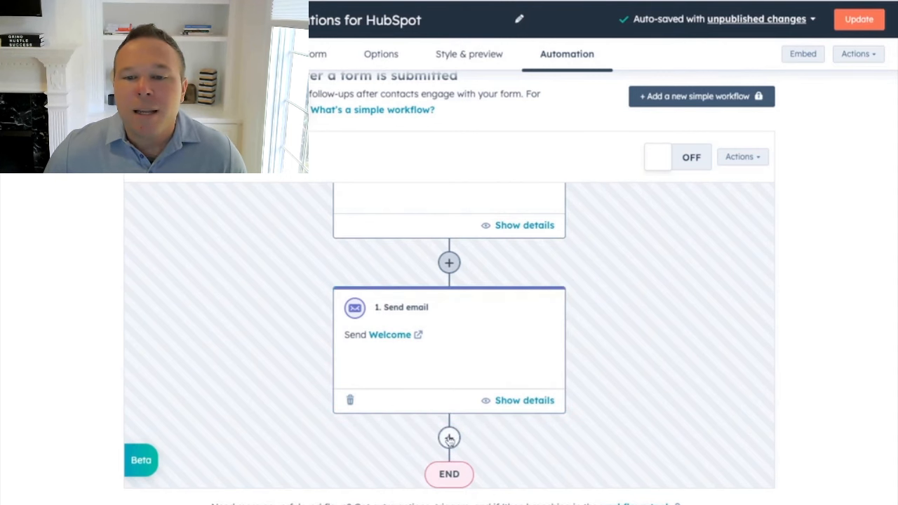
- Add a delay after the Welcome email that waits until 8:00 AM account time
{"action": "left_click", "coordinate": [449, 437]}
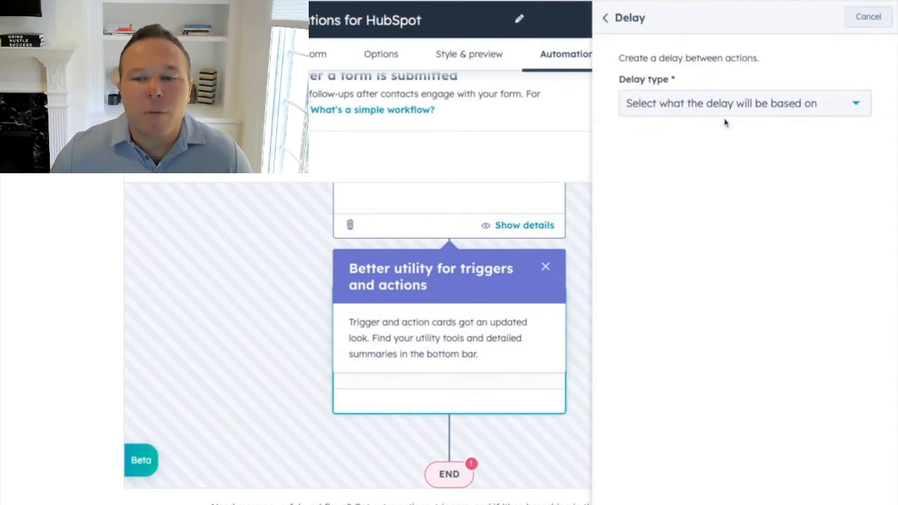
{"action": "left_click", "coordinate": [743, 104]}
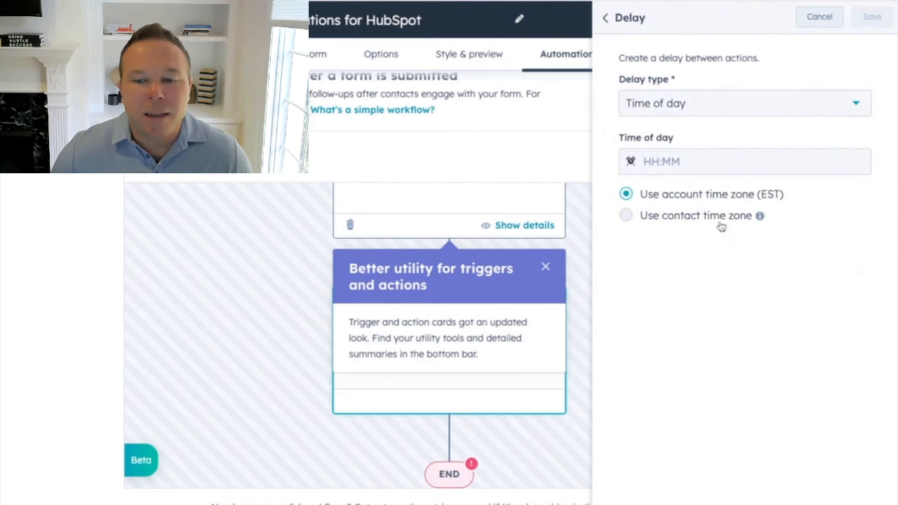
{"action": "left_click", "coordinate": [743, 161]}
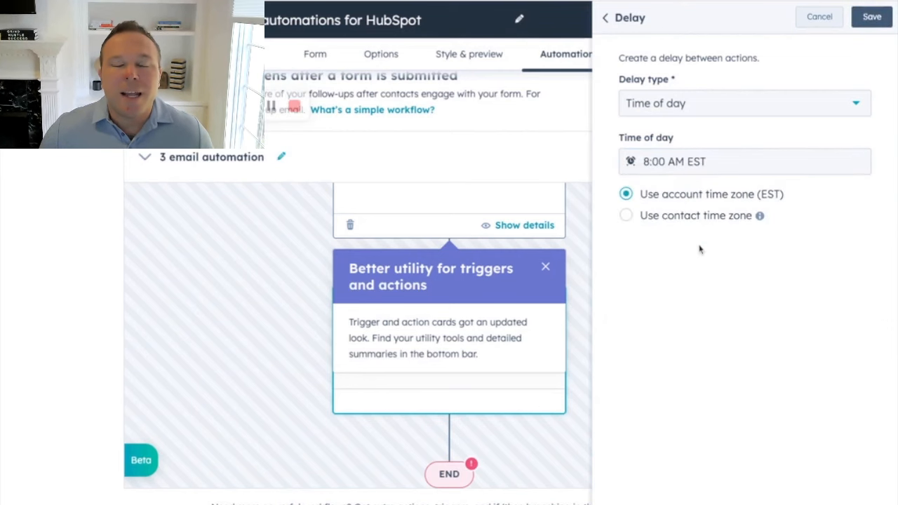
{"action": "mouse_move", "coordinate": [705, 248]}
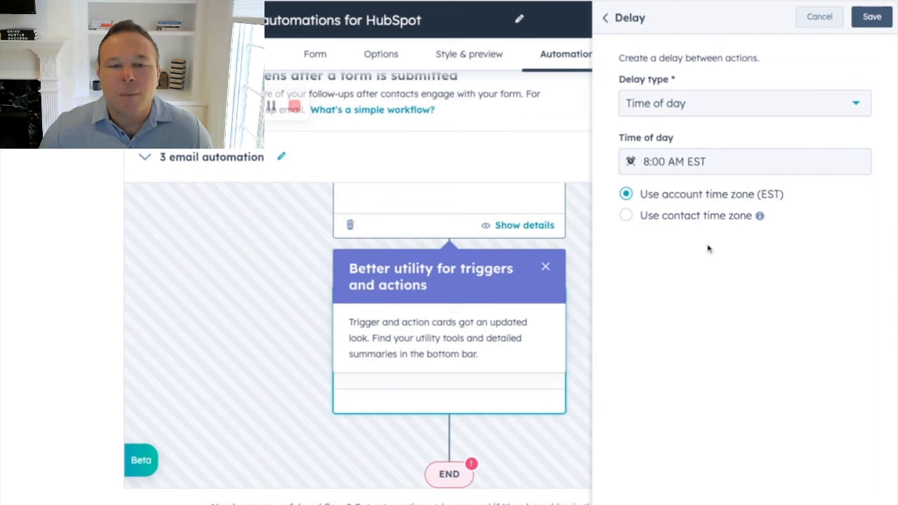
{"action": "mouse_move", "coordinate": [470, 251]}
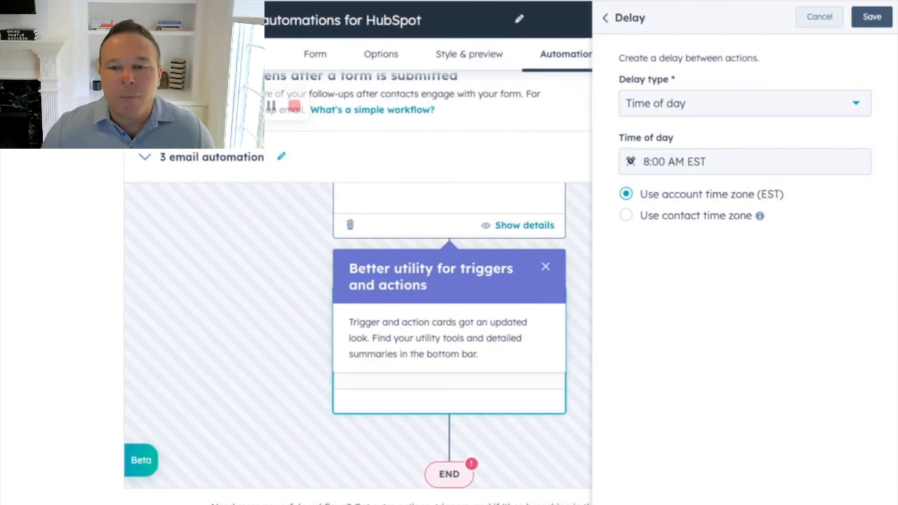
{"action": "left_click", "coordinate": [546, 267]}
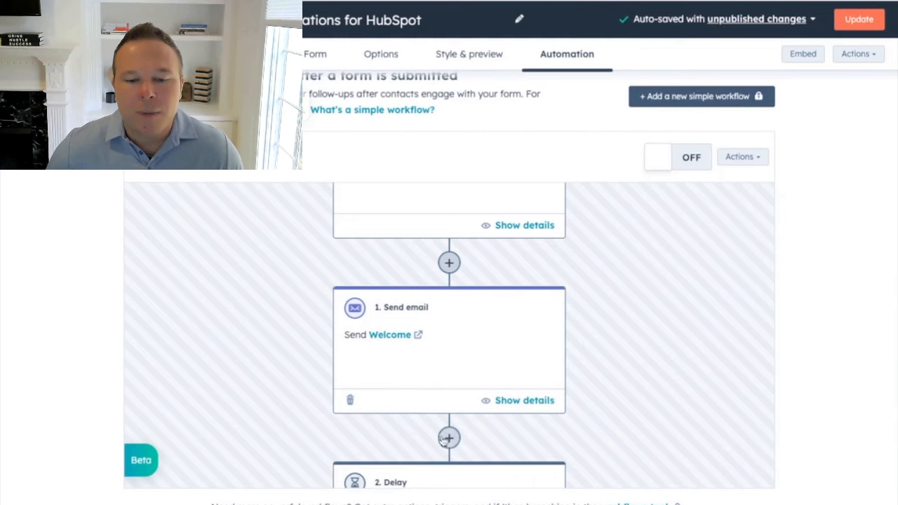
- Add a workflow step that sends IGLP Email 2
{"action": "left_click", "coordinate": [448, 438]}
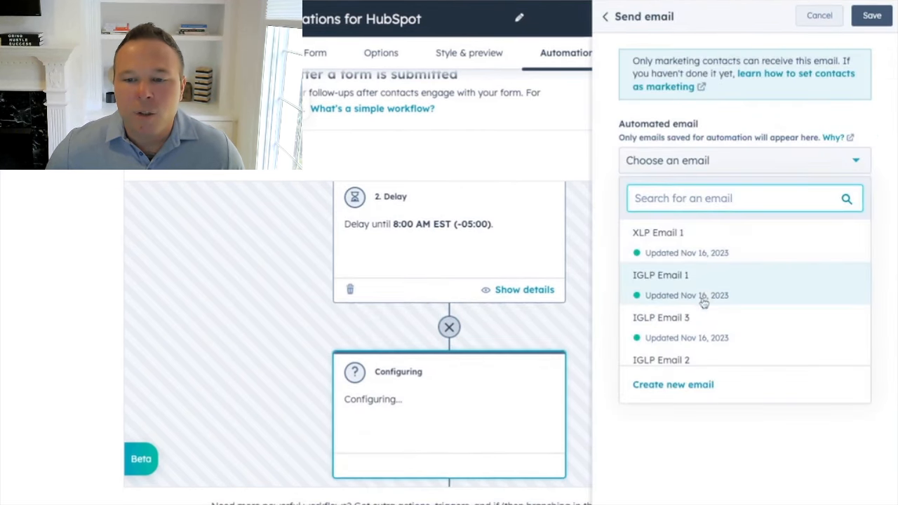
{"action": "left_click", "coordinate": [660, 359]}
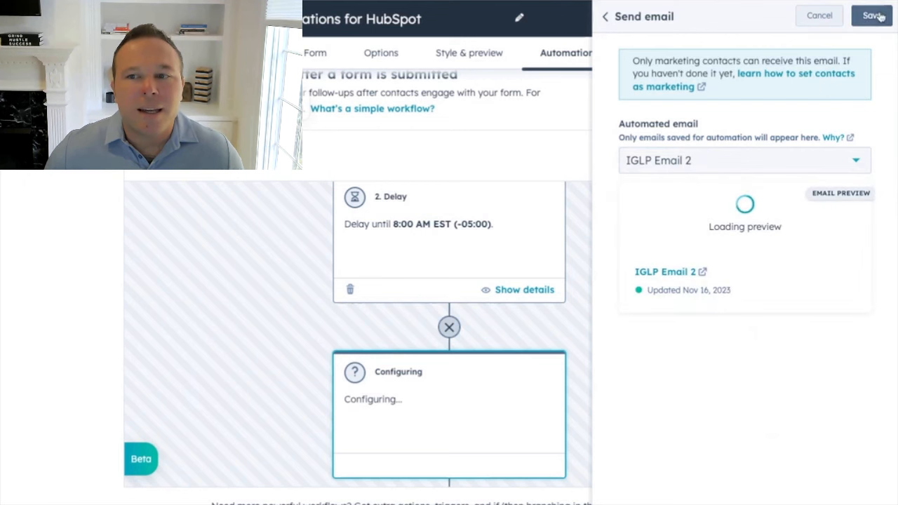
{"action": "left_click", "coordinate": [871, 16]}
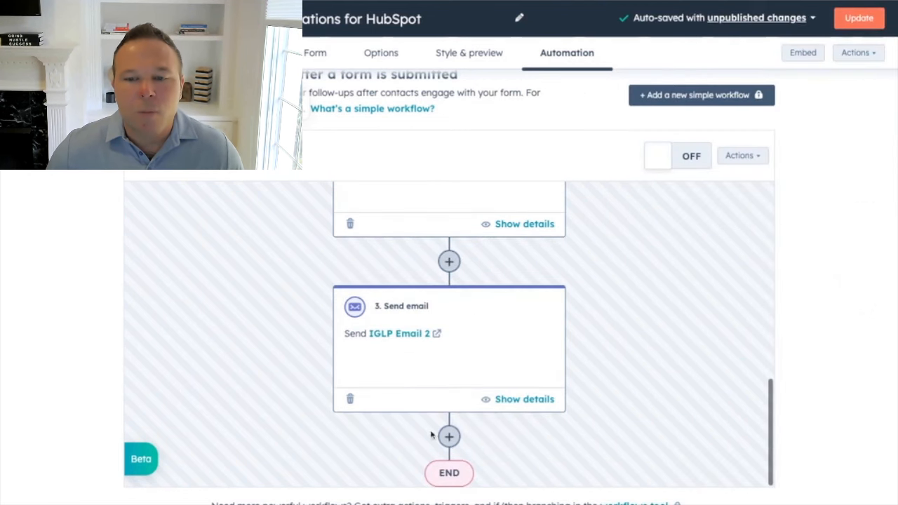
- Add another 8:00 AM delay, then start a final send-email step
{"action": "left_click", "coordinate": [449, 436]}
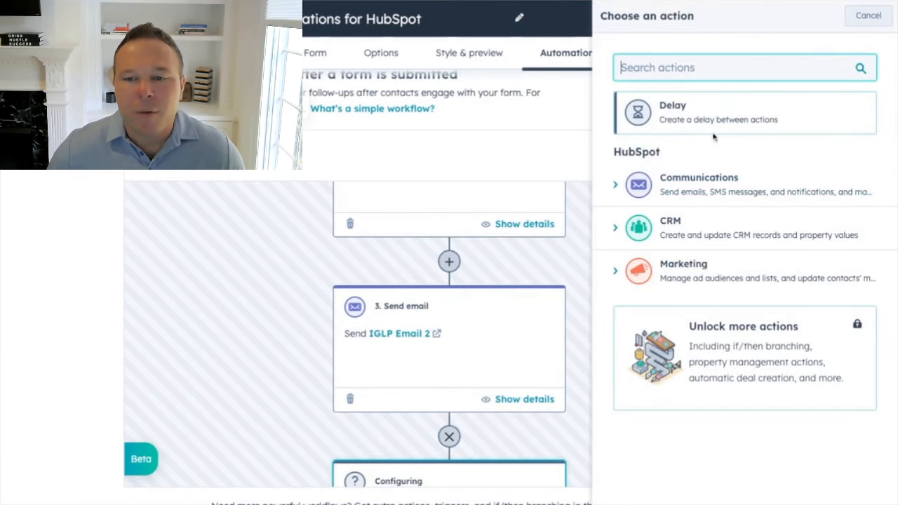
{"action": "left_click", "coordinate": [867, 15]}
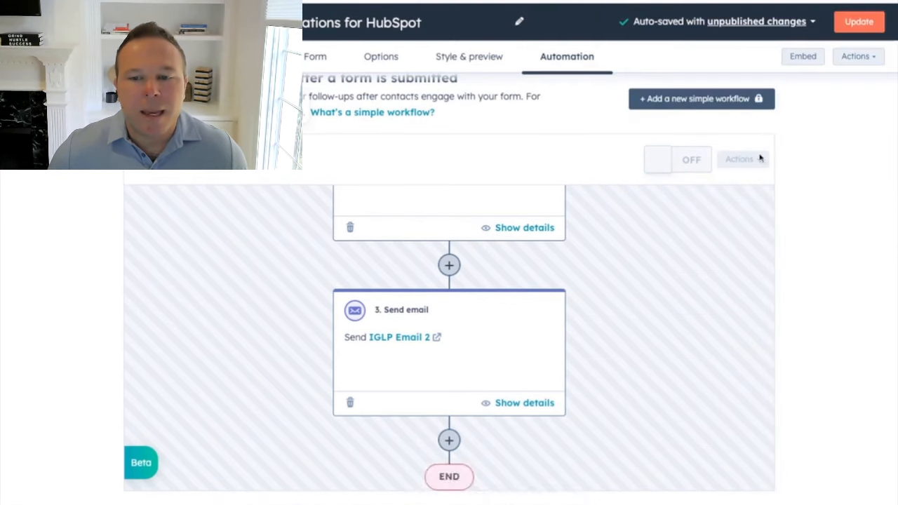
{"action": "left_click", "coordinate": [449, 439]}
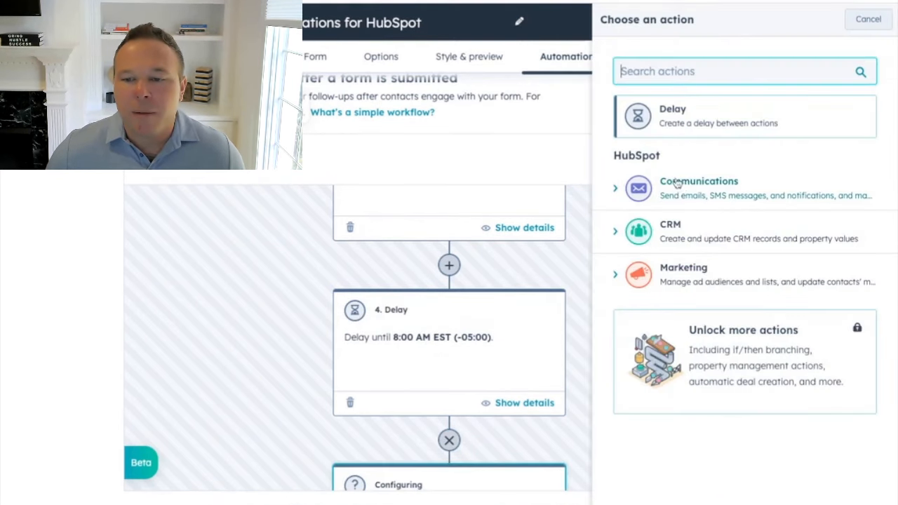
{"action": "left_click", "coordinate": [698, 181]}
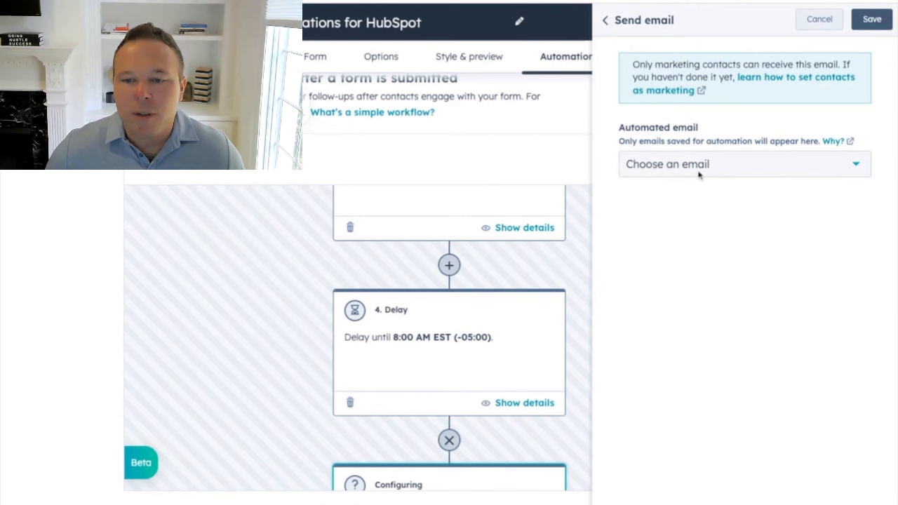
{"action": "left_click", "coordinate": [739, 163]}
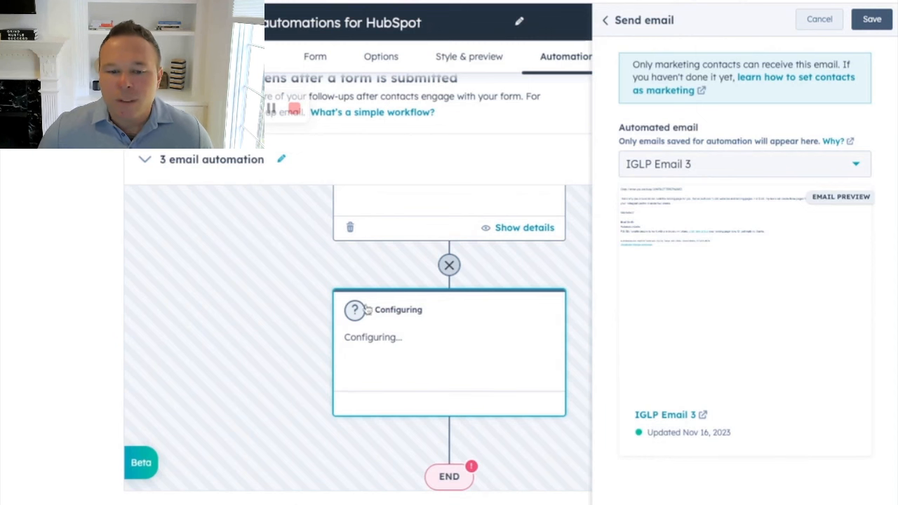
{"action": "mouse_move", "coordinate": [447, 414]}
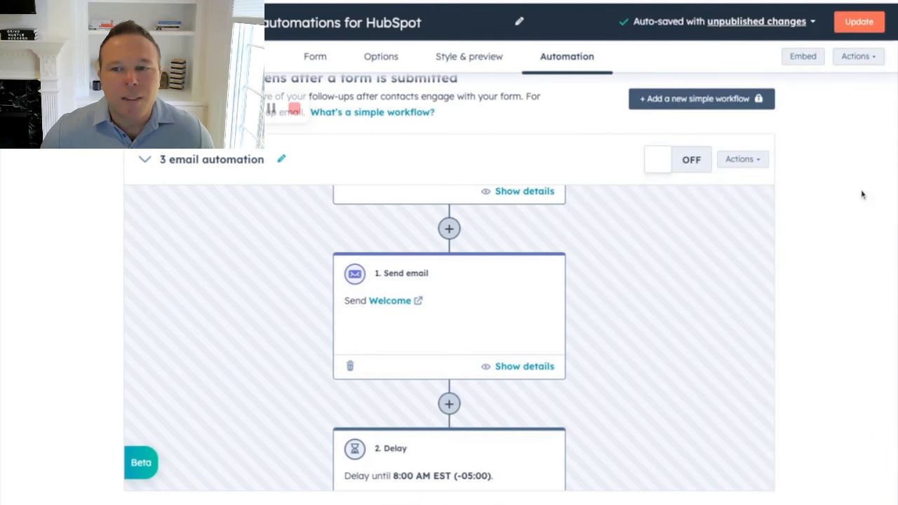
- Turn the three-email workflow on and publish the updated form with Update
{"action": "scroll", "scroll_direction": "up", "scroll_amount": 3}
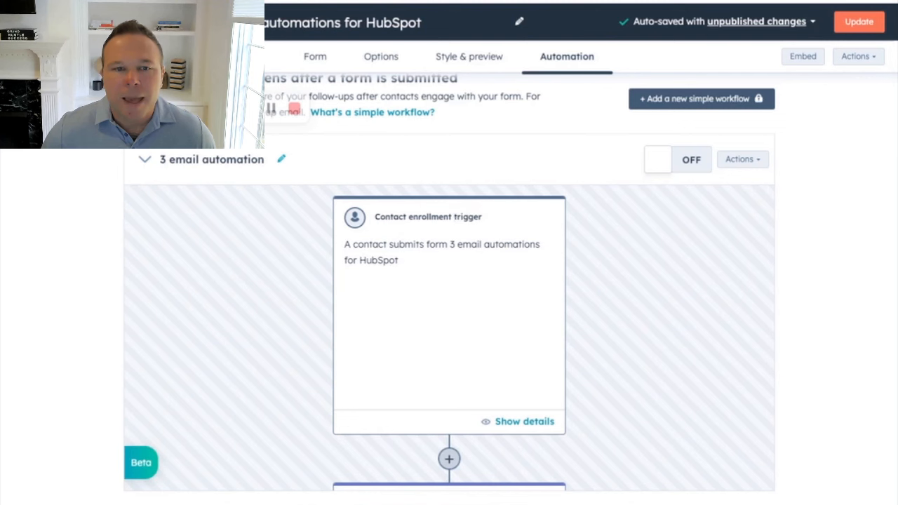
{"action": "mouse_move", "coordinate": [805, 57]}
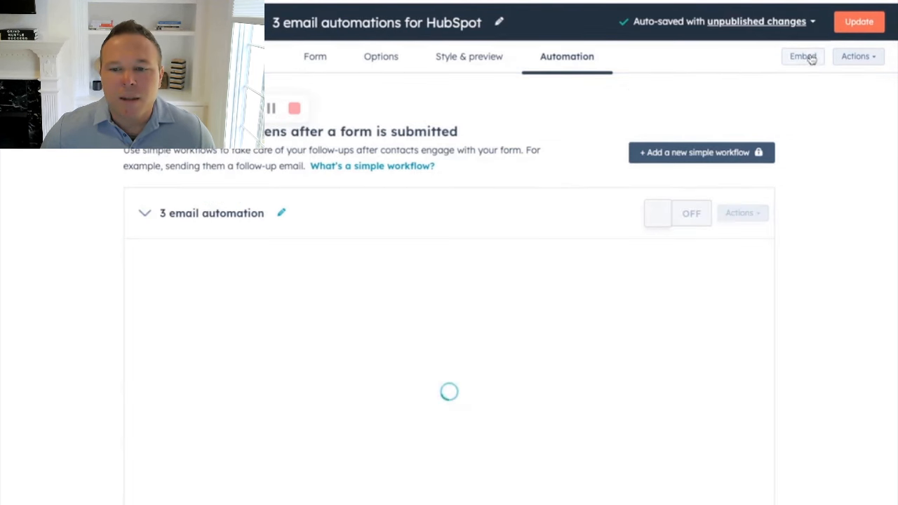
{"action": "left_click", "coordinate": [657, 212]}
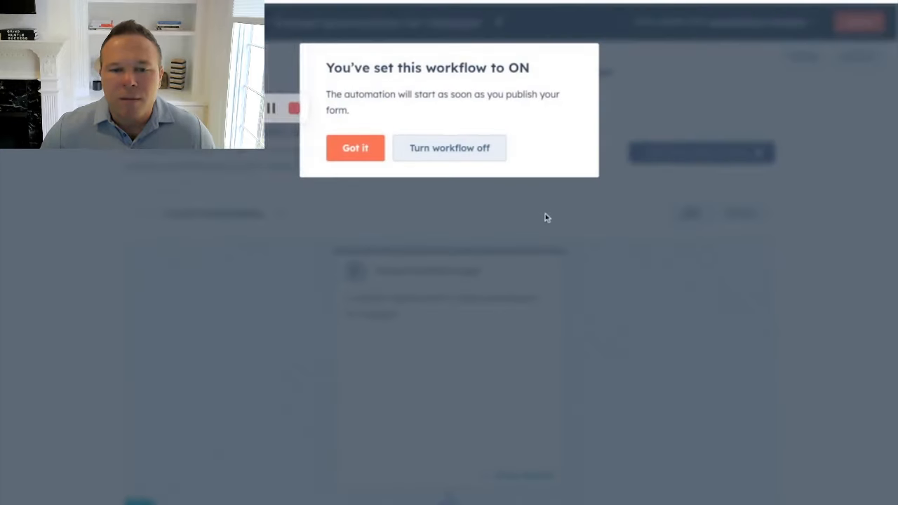
{"action": "left_click", "coordinate": [355, 148]}
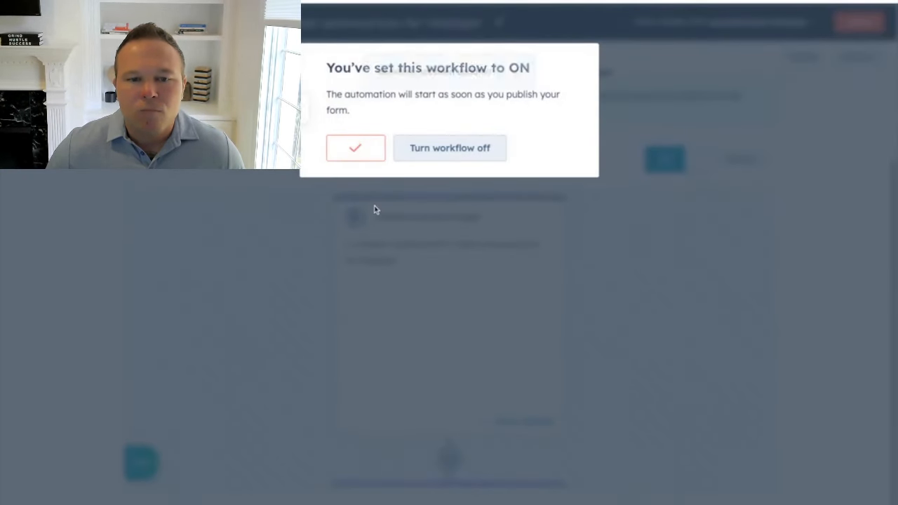
{"action": "left_click", "coordinate": [355, 148]}
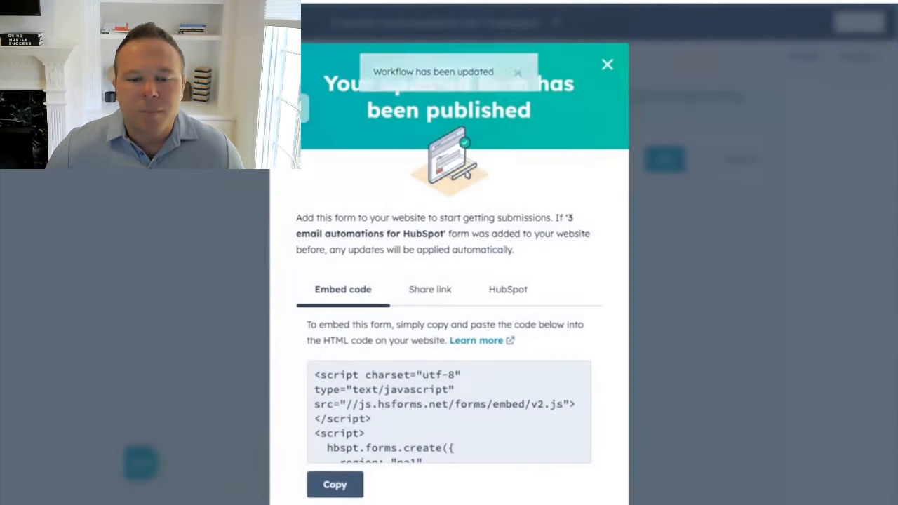
- Check the form's share link, then copy its embed code
{"action": "left_click", "coordinate": [429, 289]}
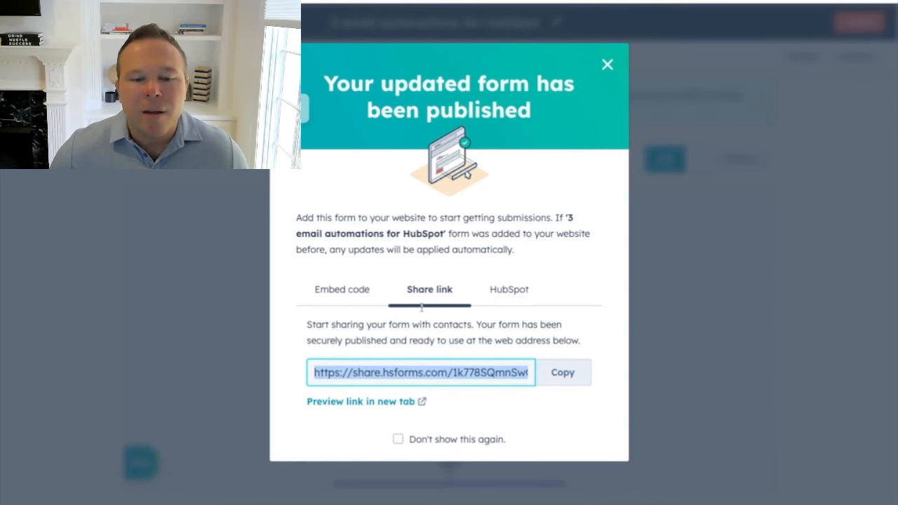
{"action": "left_click", "coordinate": [342, 289]}
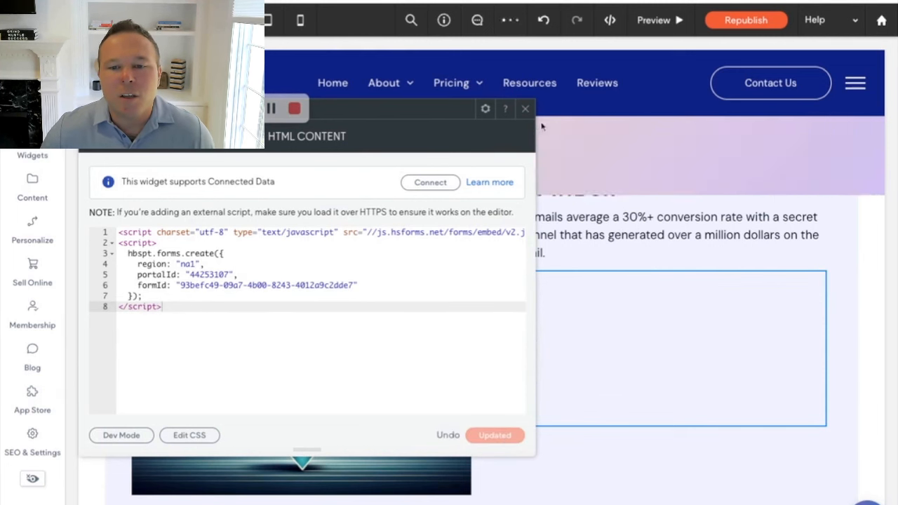
{"action": "left_click", "coordinate": [525, 108]}
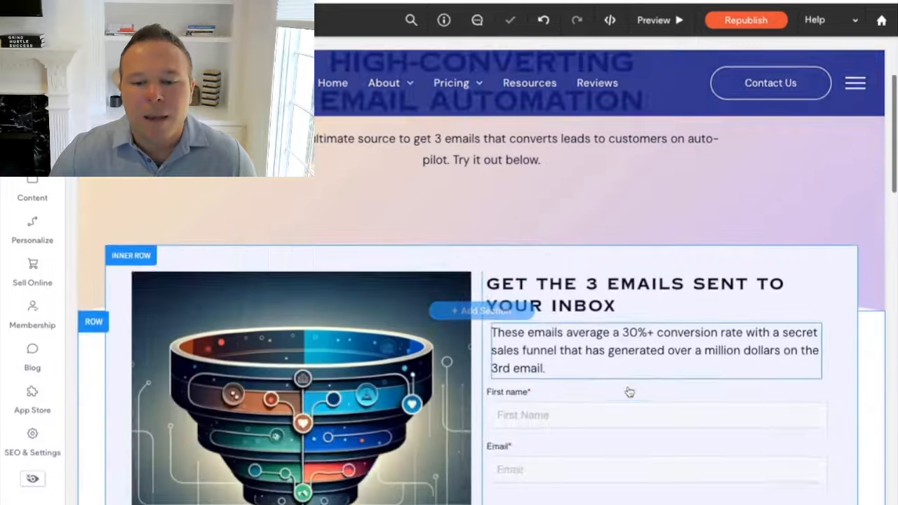
{"action": "scroll", "scroll_direction": "down", "scroll_amount": 3}
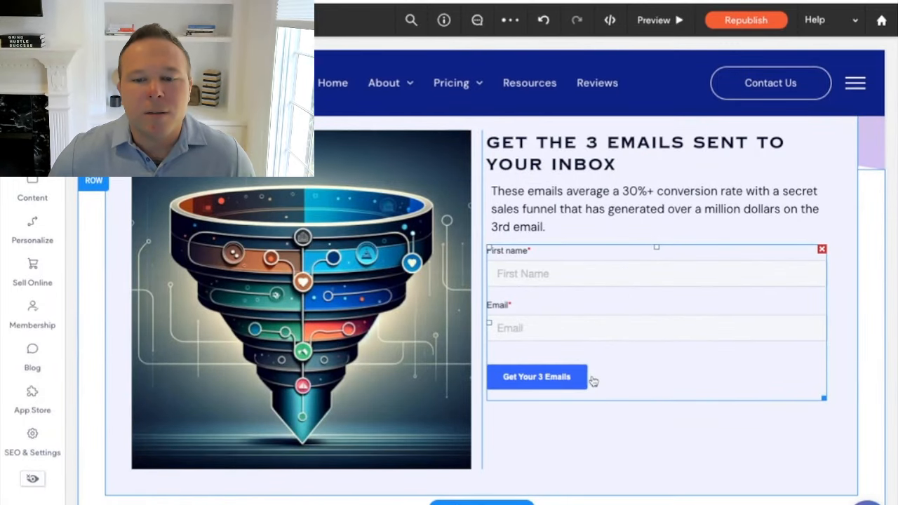
{"action": "left_click", "coordinate": [658, 20]}
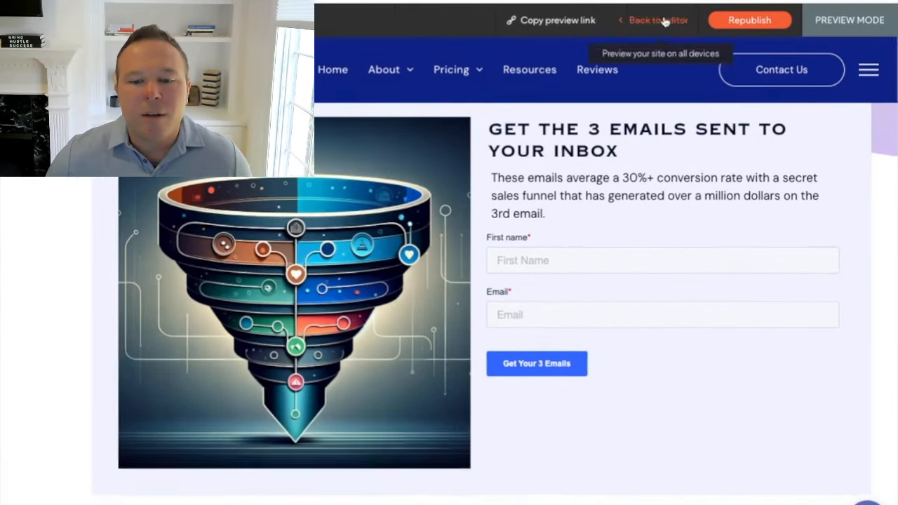
{"action": "type", "text": "Brad"}
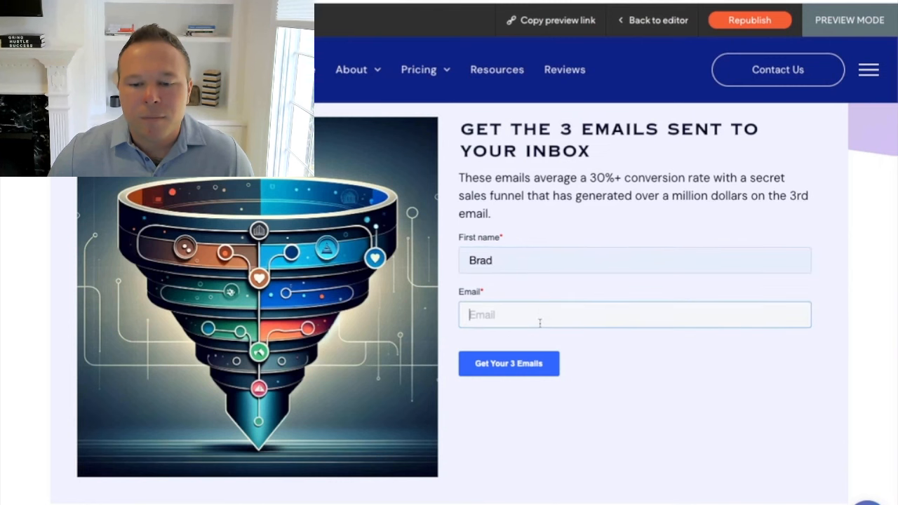
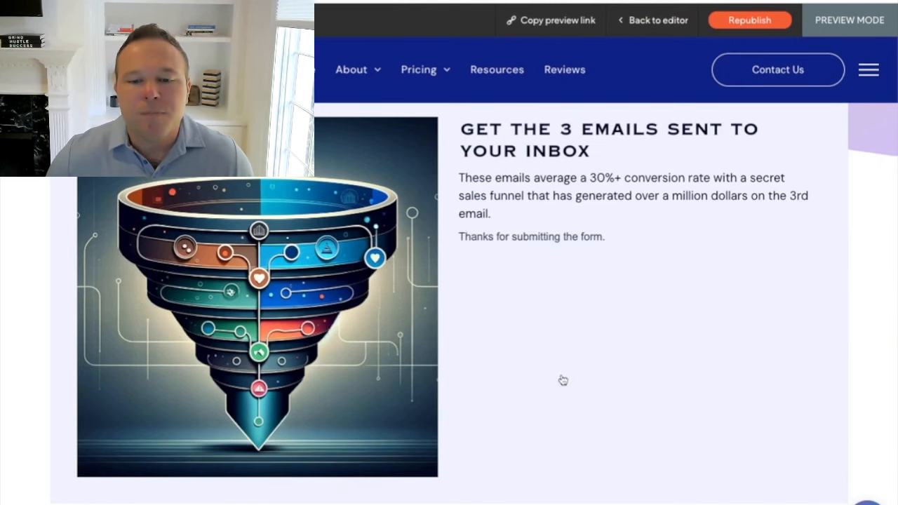
{"action": "mouse_move", "coordinate": [642, 243]}
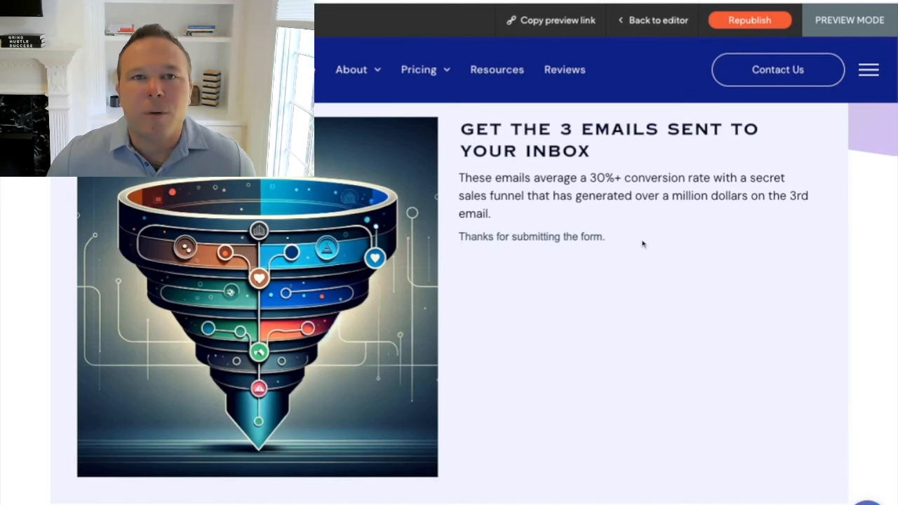
{"action": "double_click", "coordinate": [531, 236]}
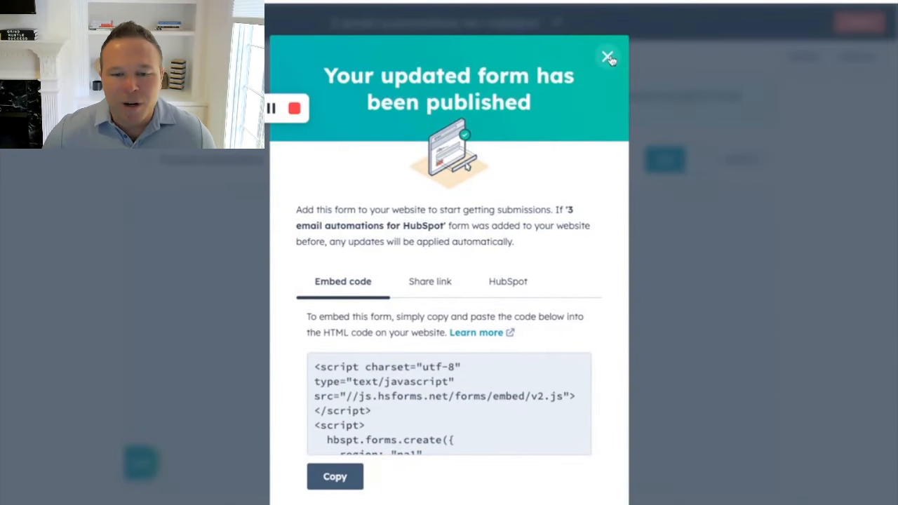
- Close the published message, republish the form with Update, and close the message again
{"action": "left_click", "coordinate": [607, 56]}
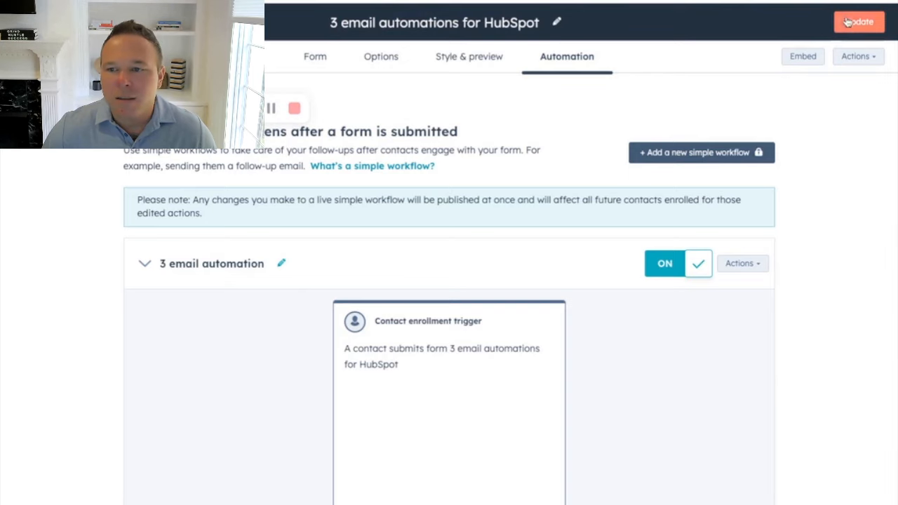
{"action": "left_click", "coordinate": [859, 22]}
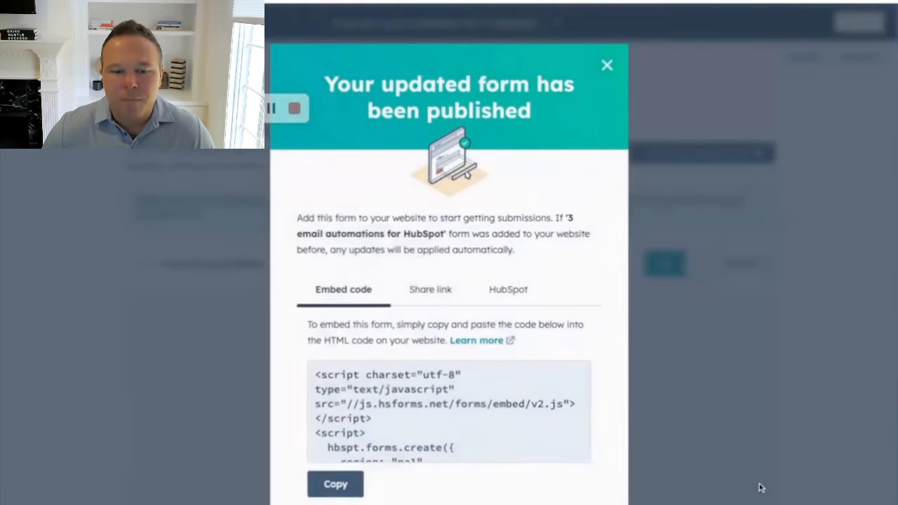
{"action": "left_click", "coordinate": [606, 64]}
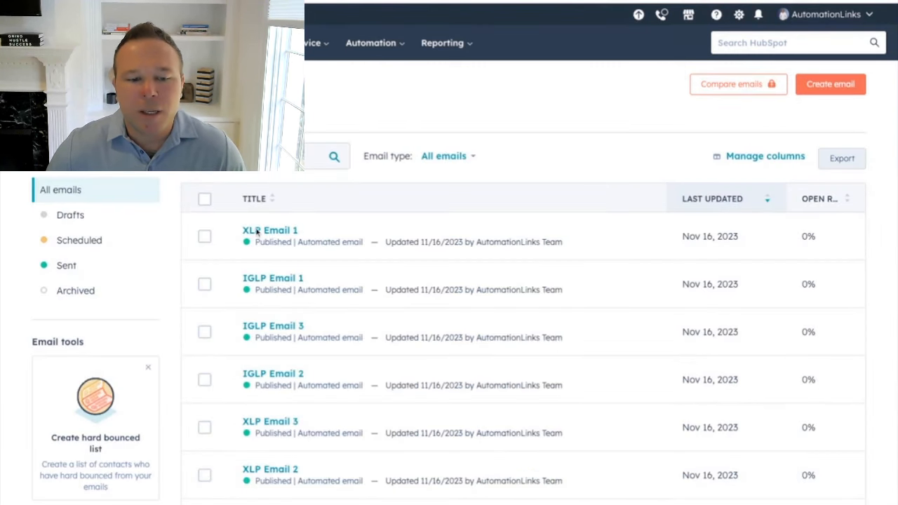
{"action": "mouse_move", "coordinate": [480, 427]}
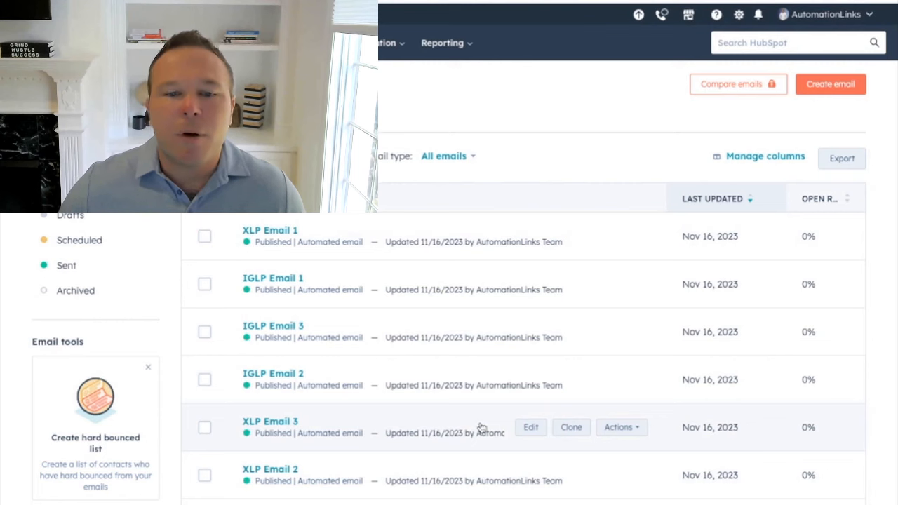